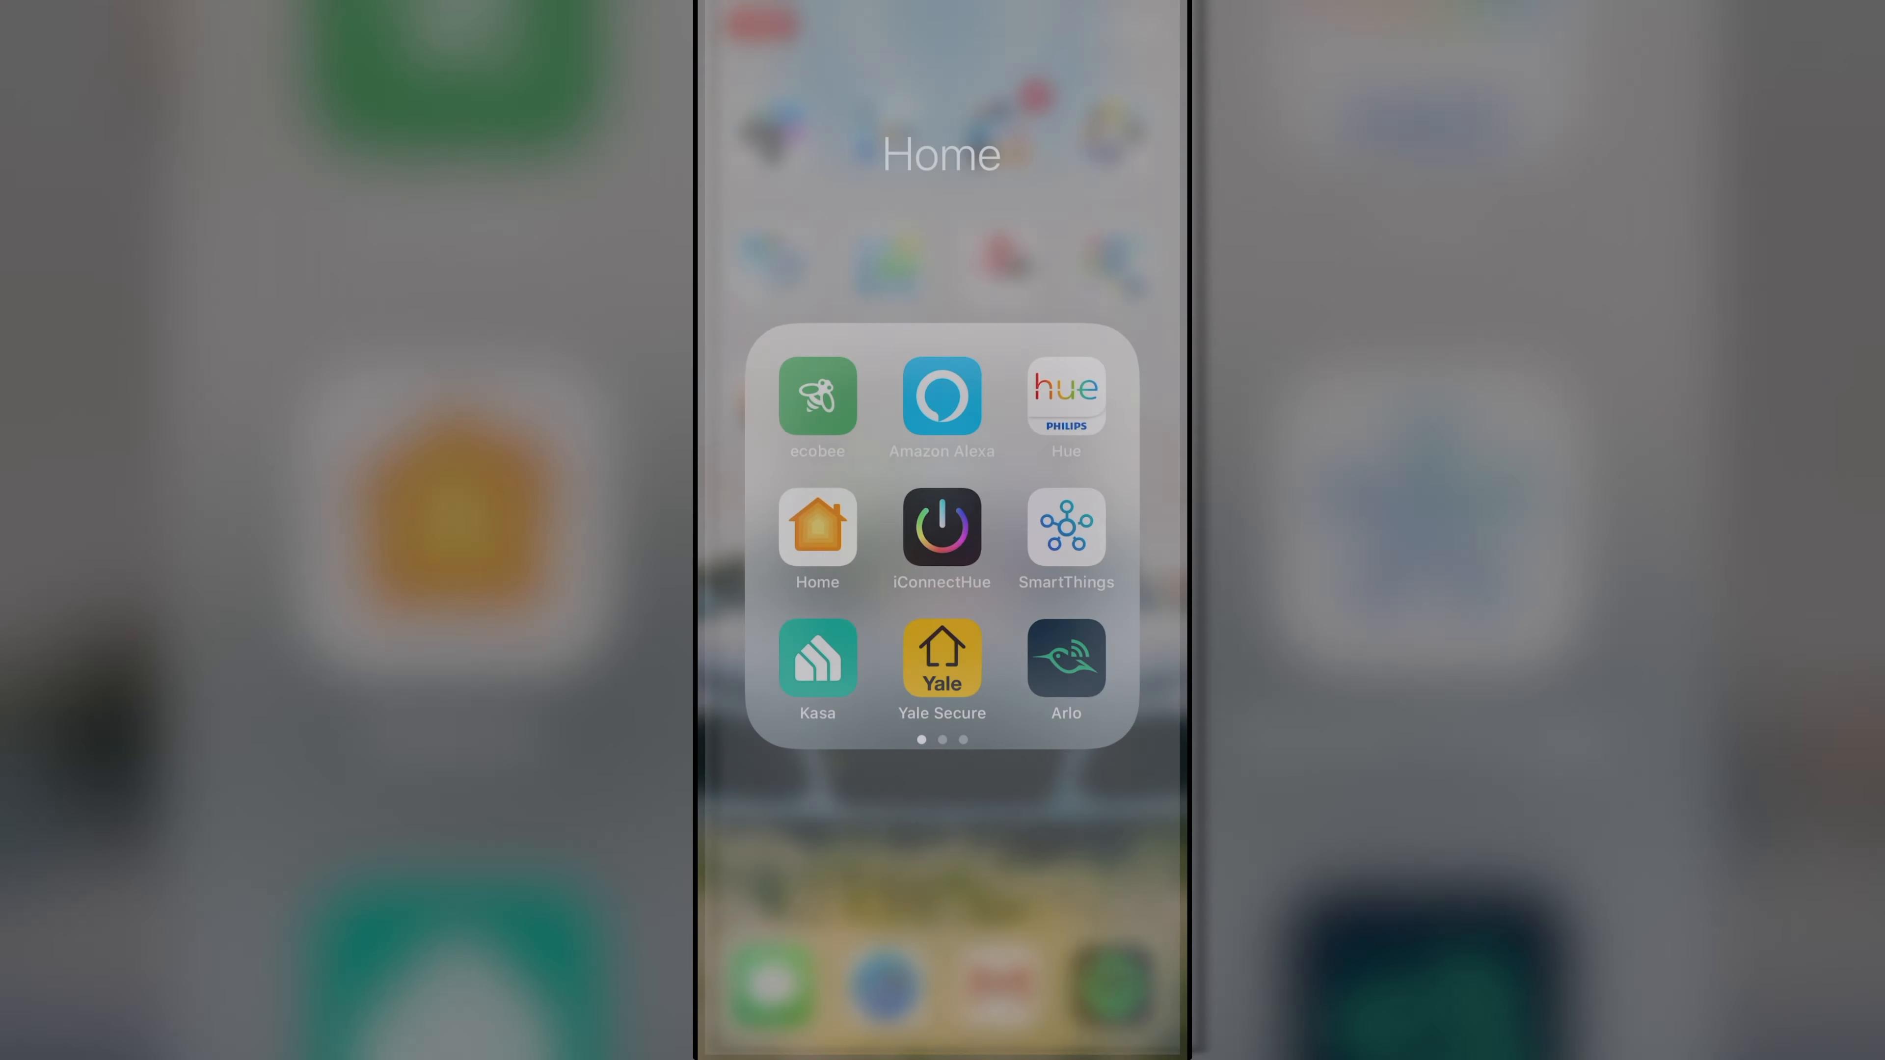
# Launch Alexa and scroll through All Devices, noting the duplicated SmartThings names.
pyautogui.click(942, 400)
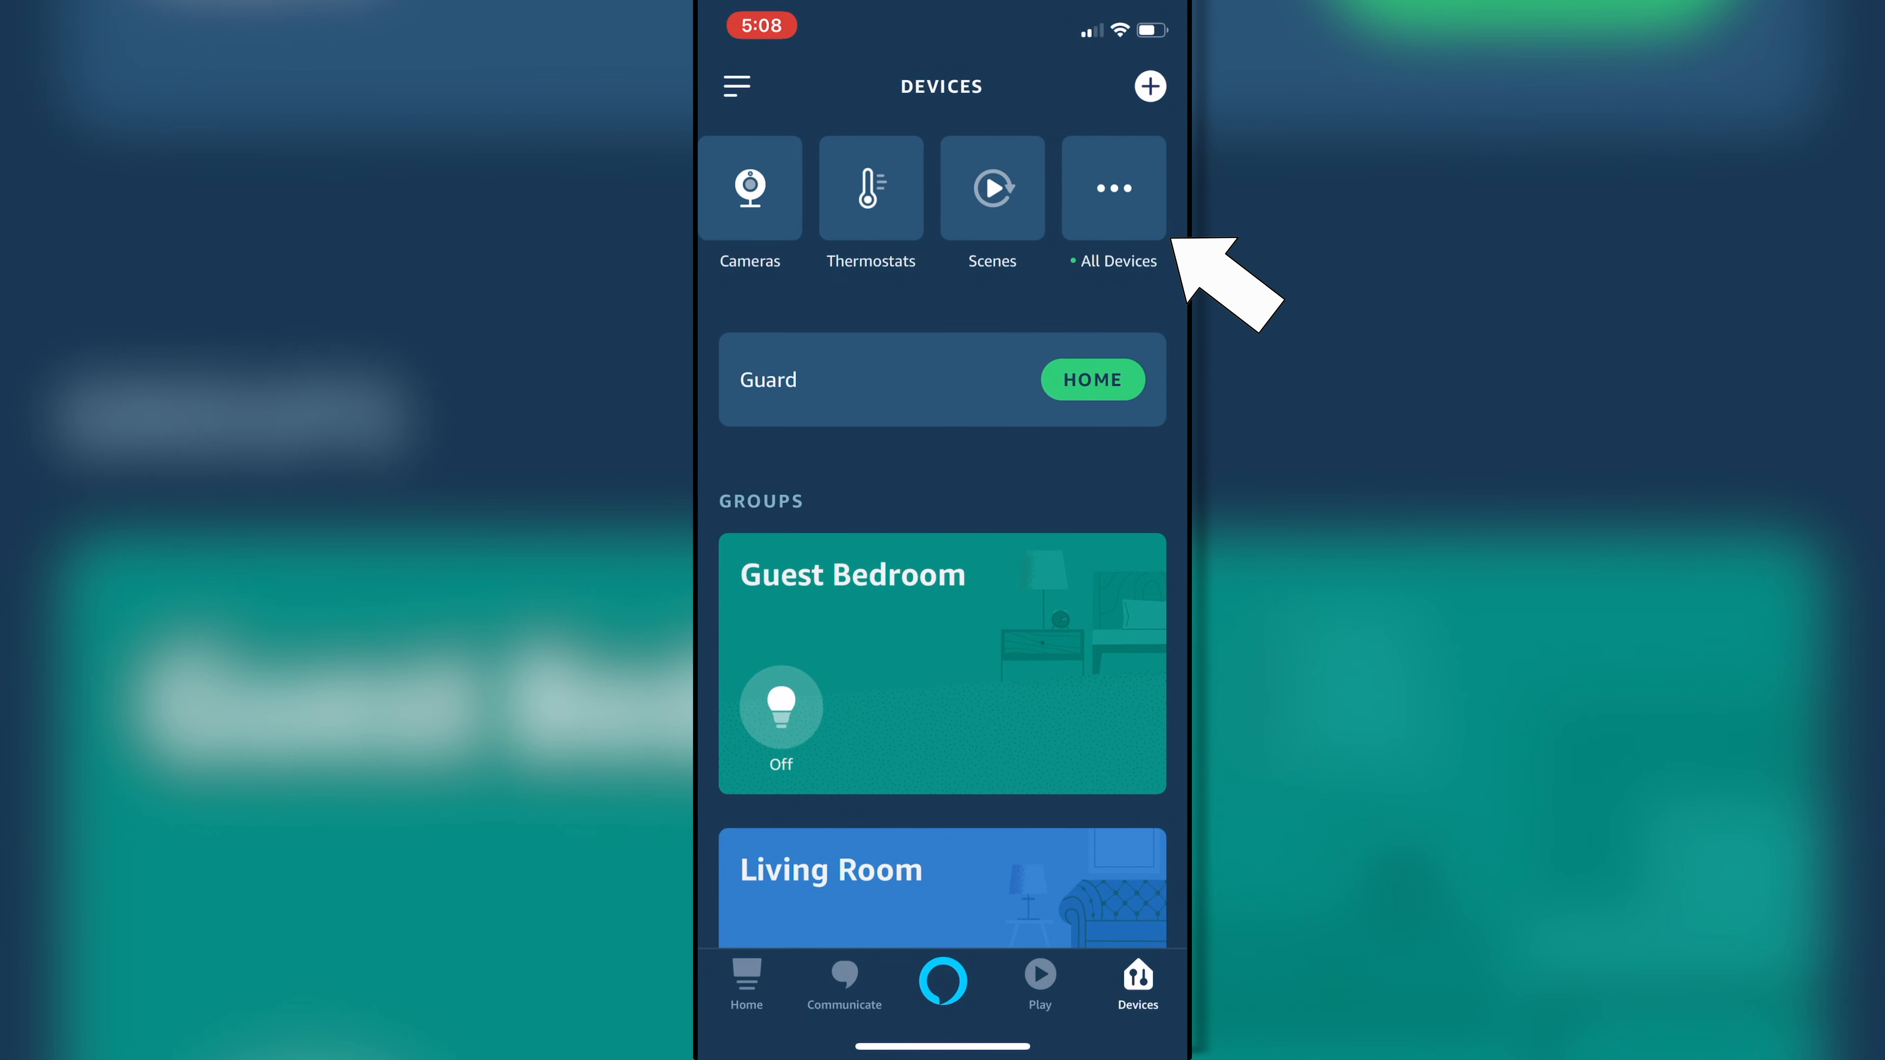
pyautogui.click(1112, 186)
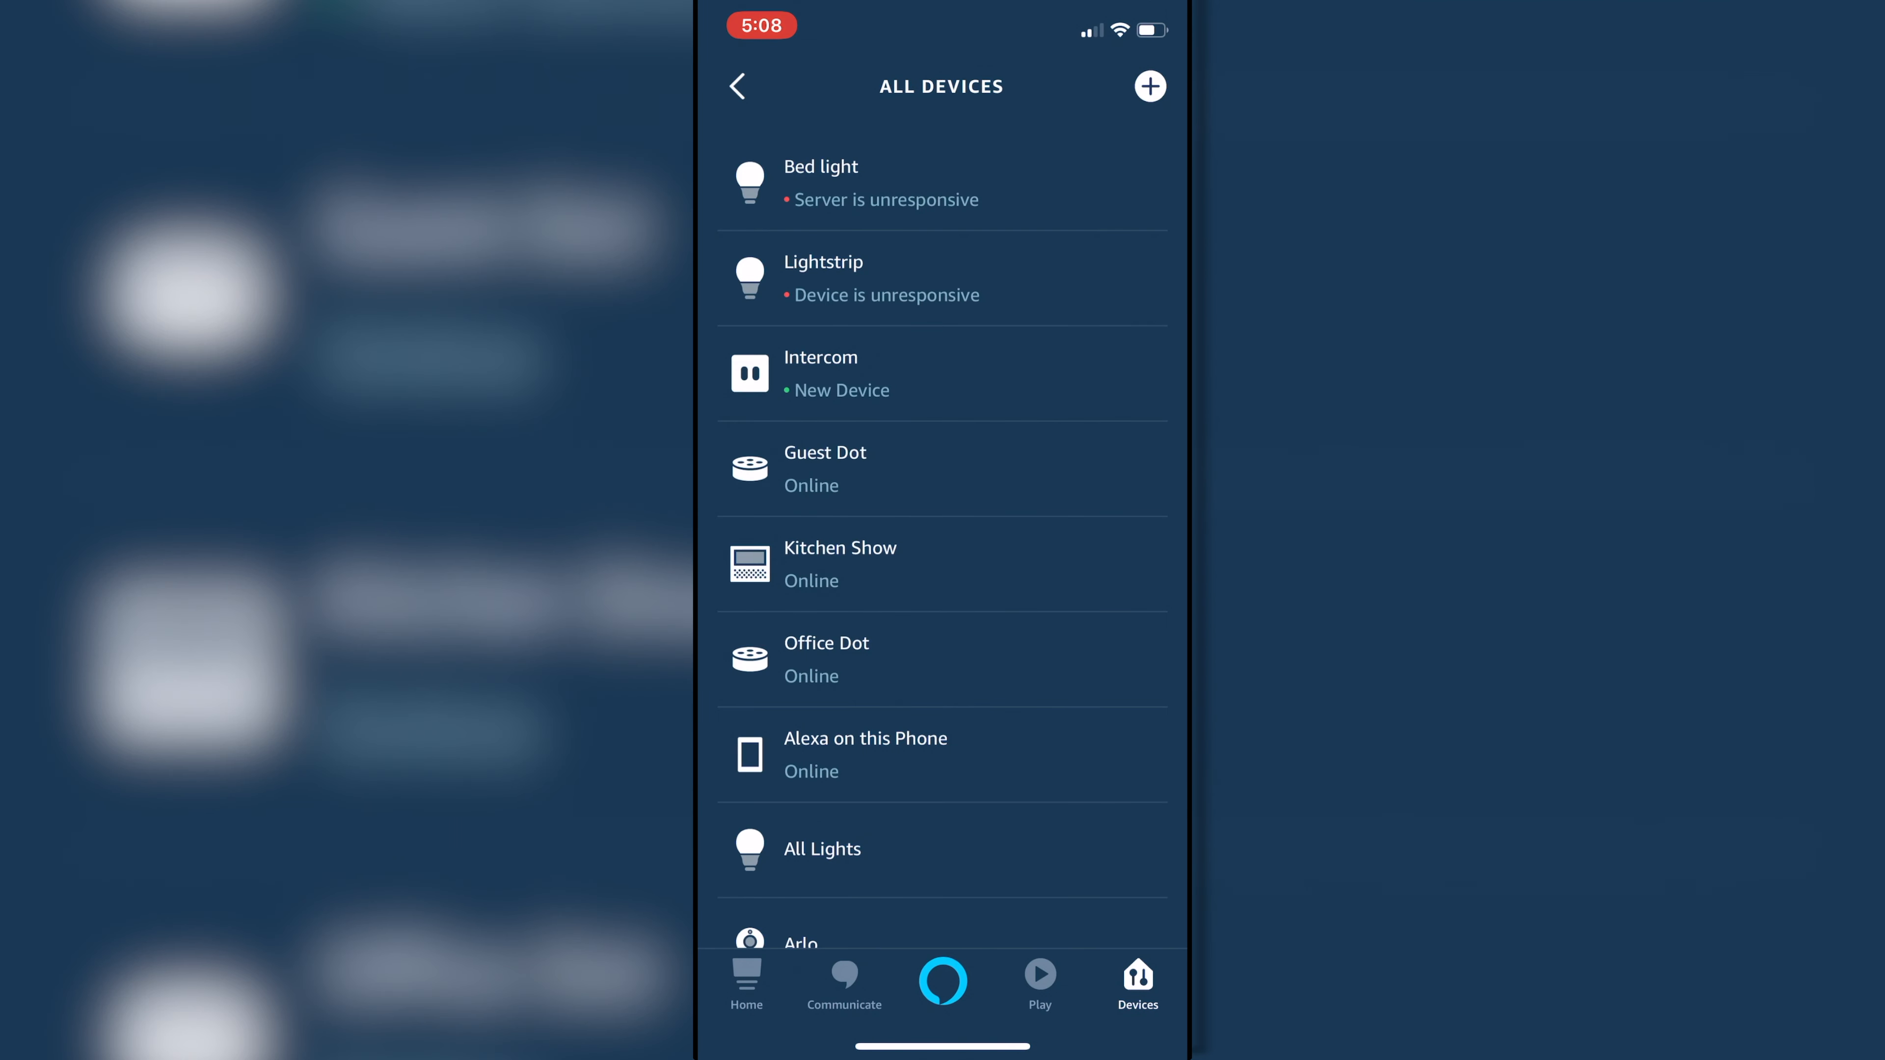
pyautogui.scroll(-3)
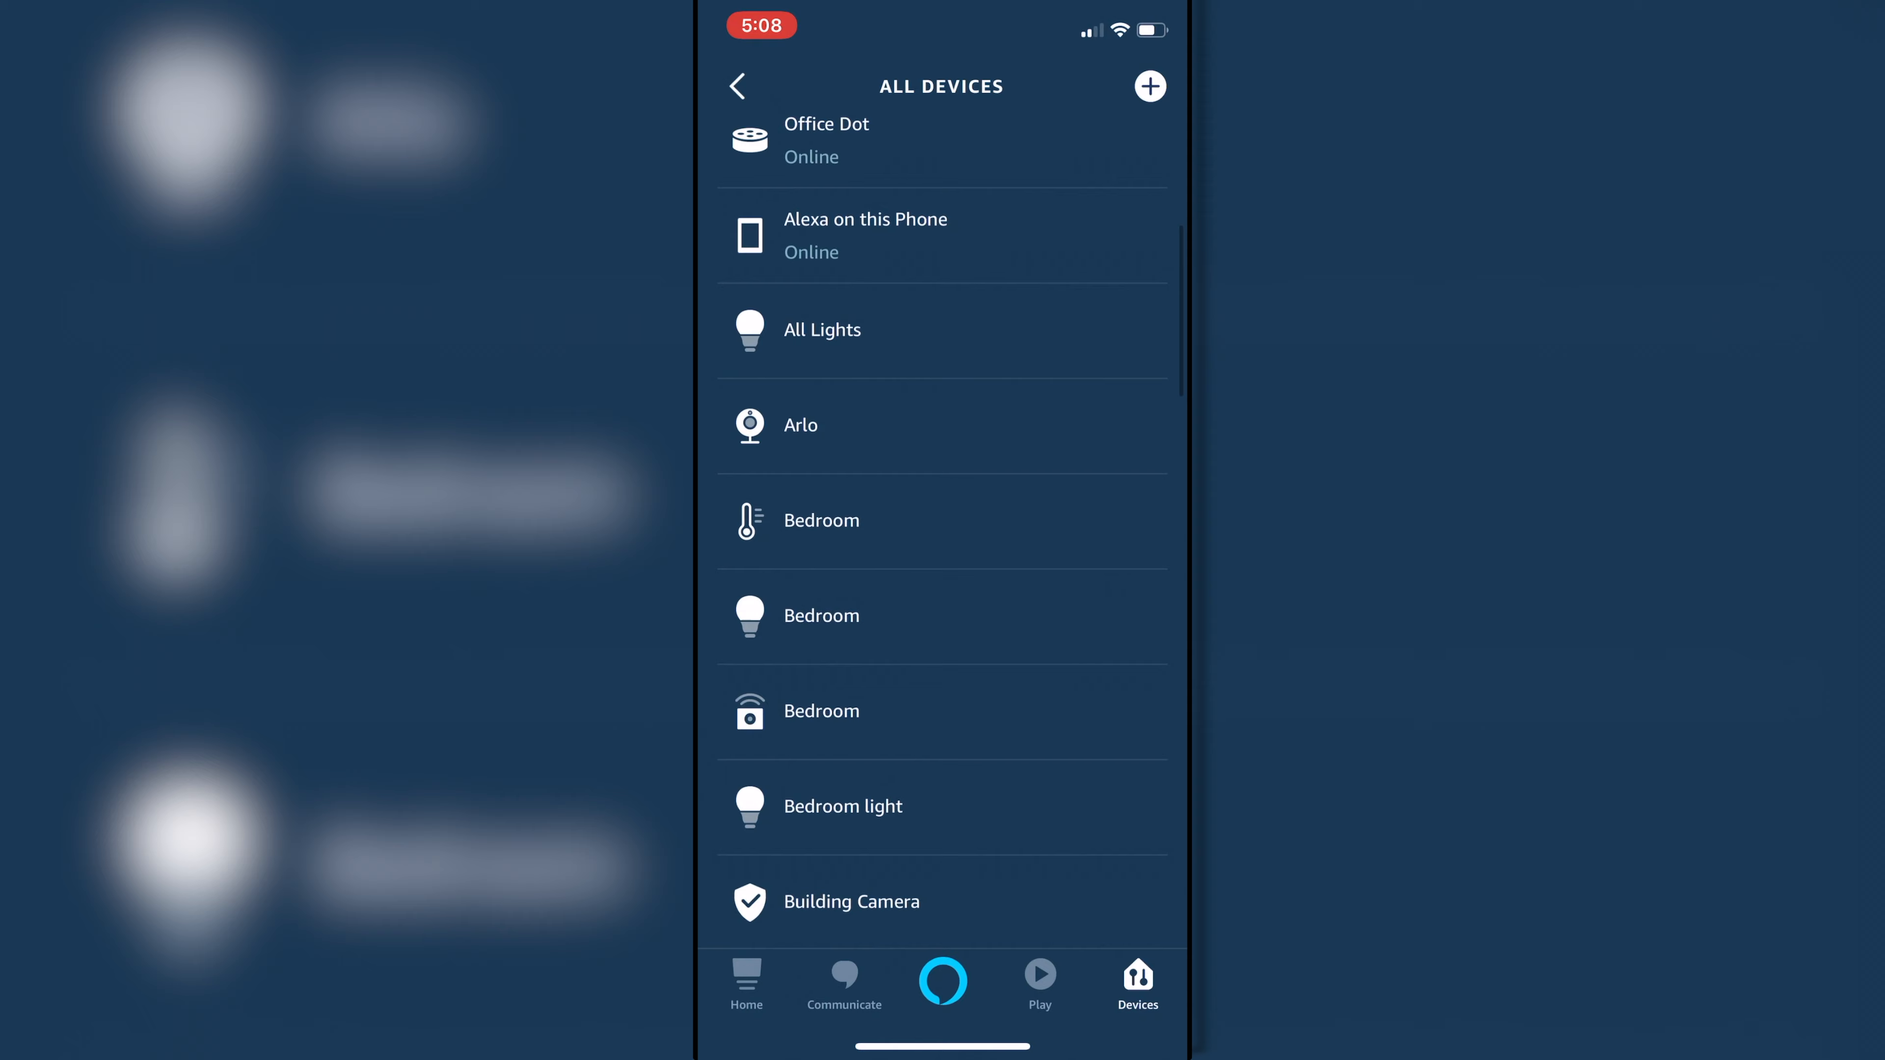
pyautogui.scroll(-3)
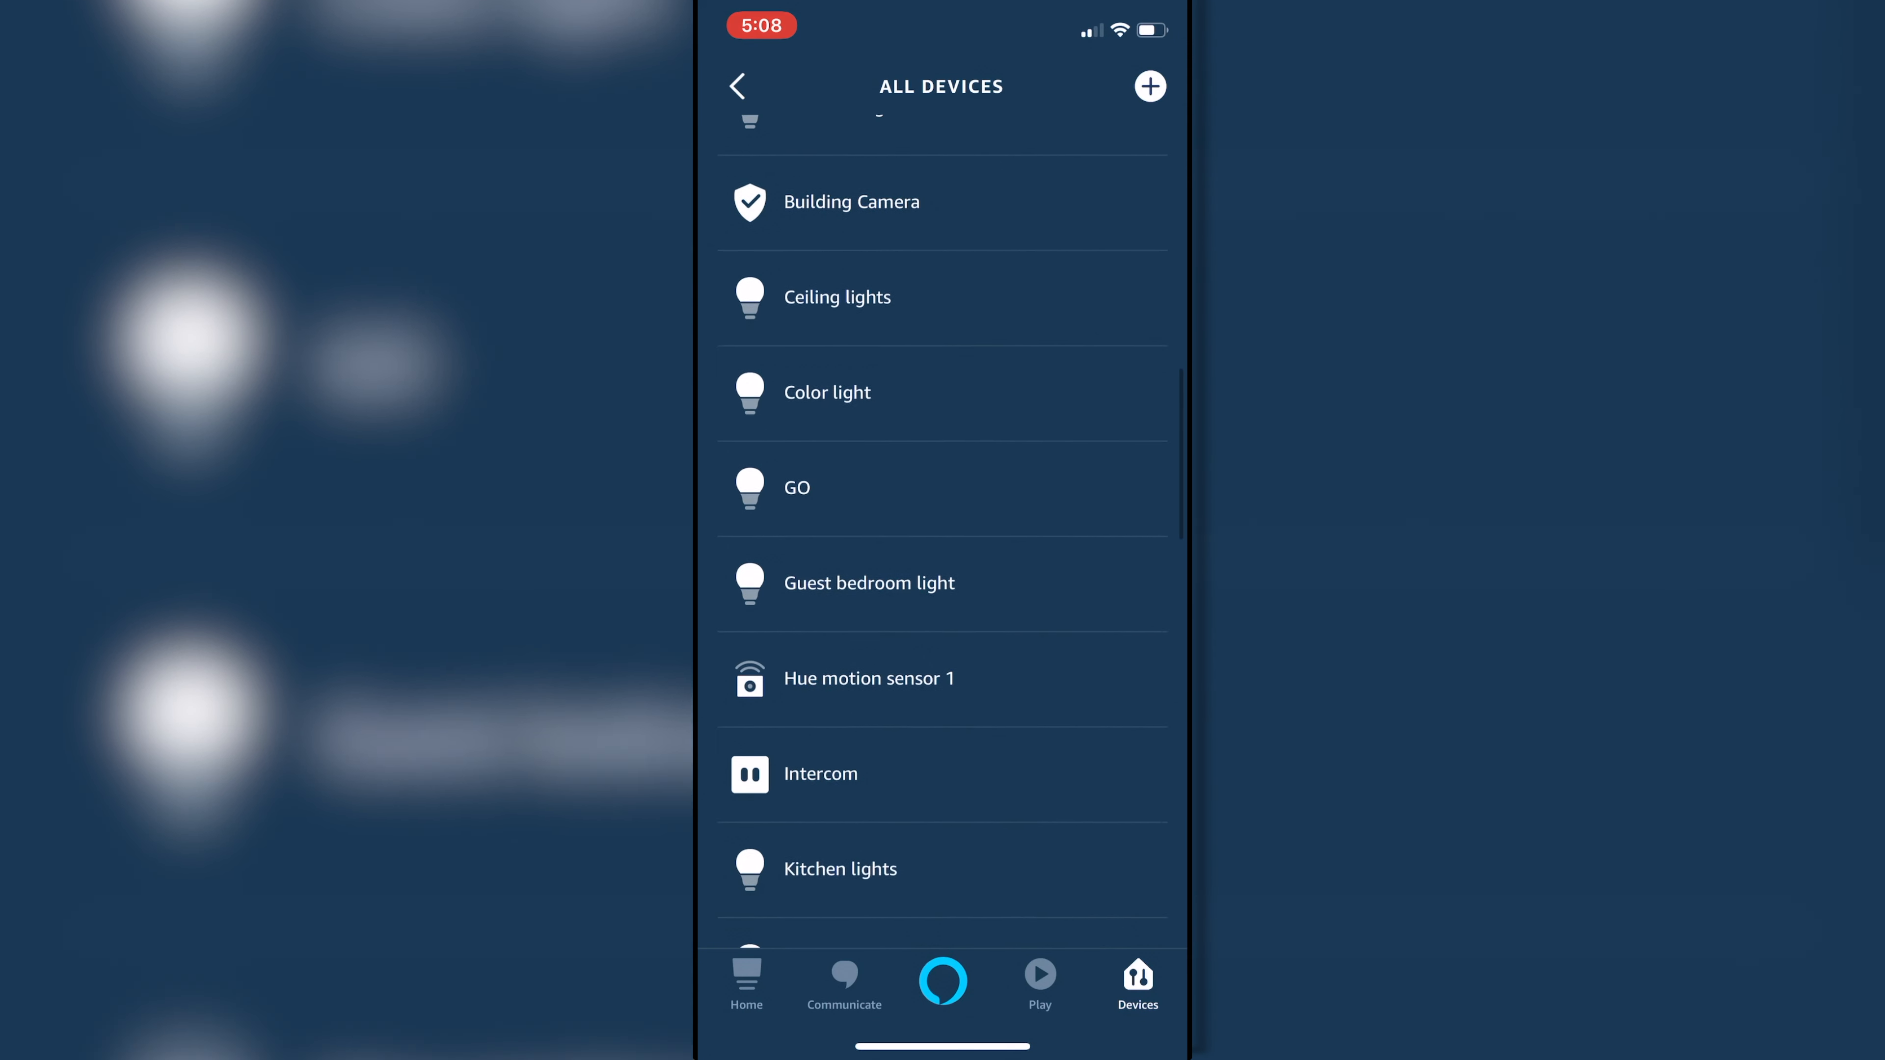
pyautogui.scroll(-3)
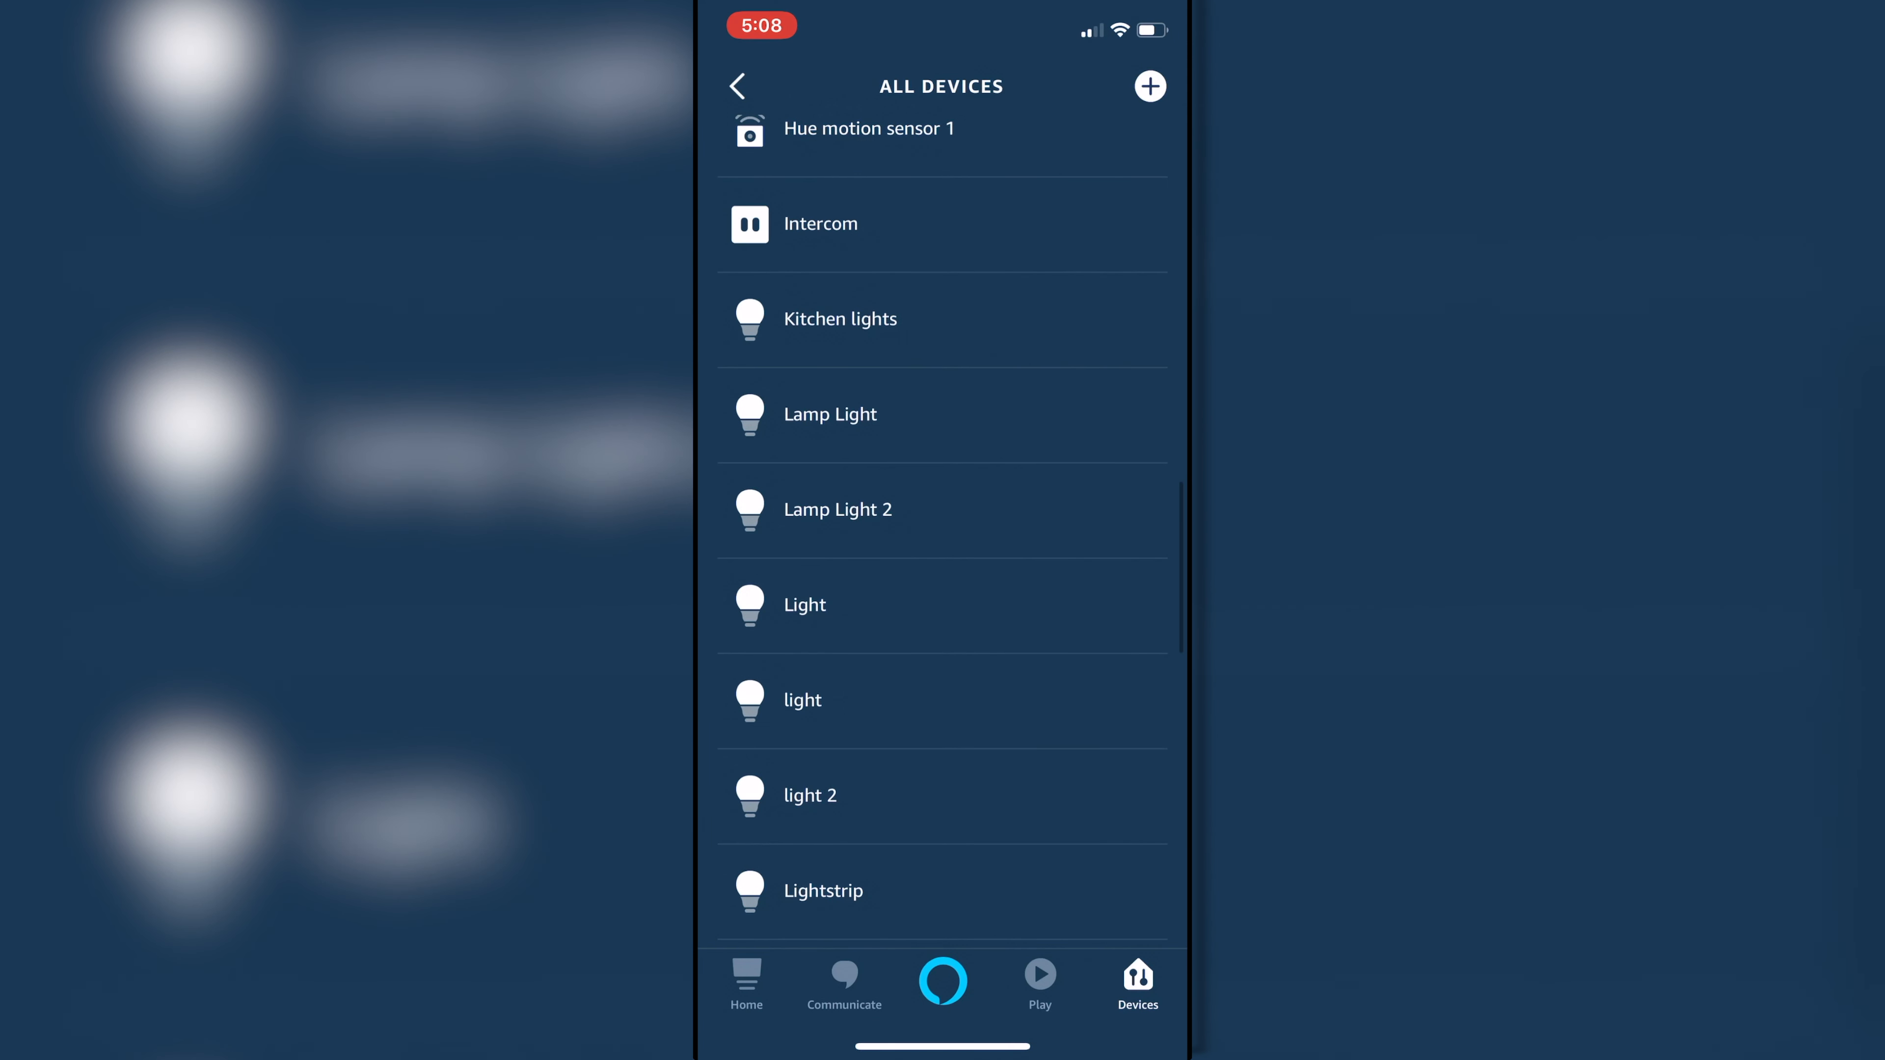
pyautogui.scroll(-3)
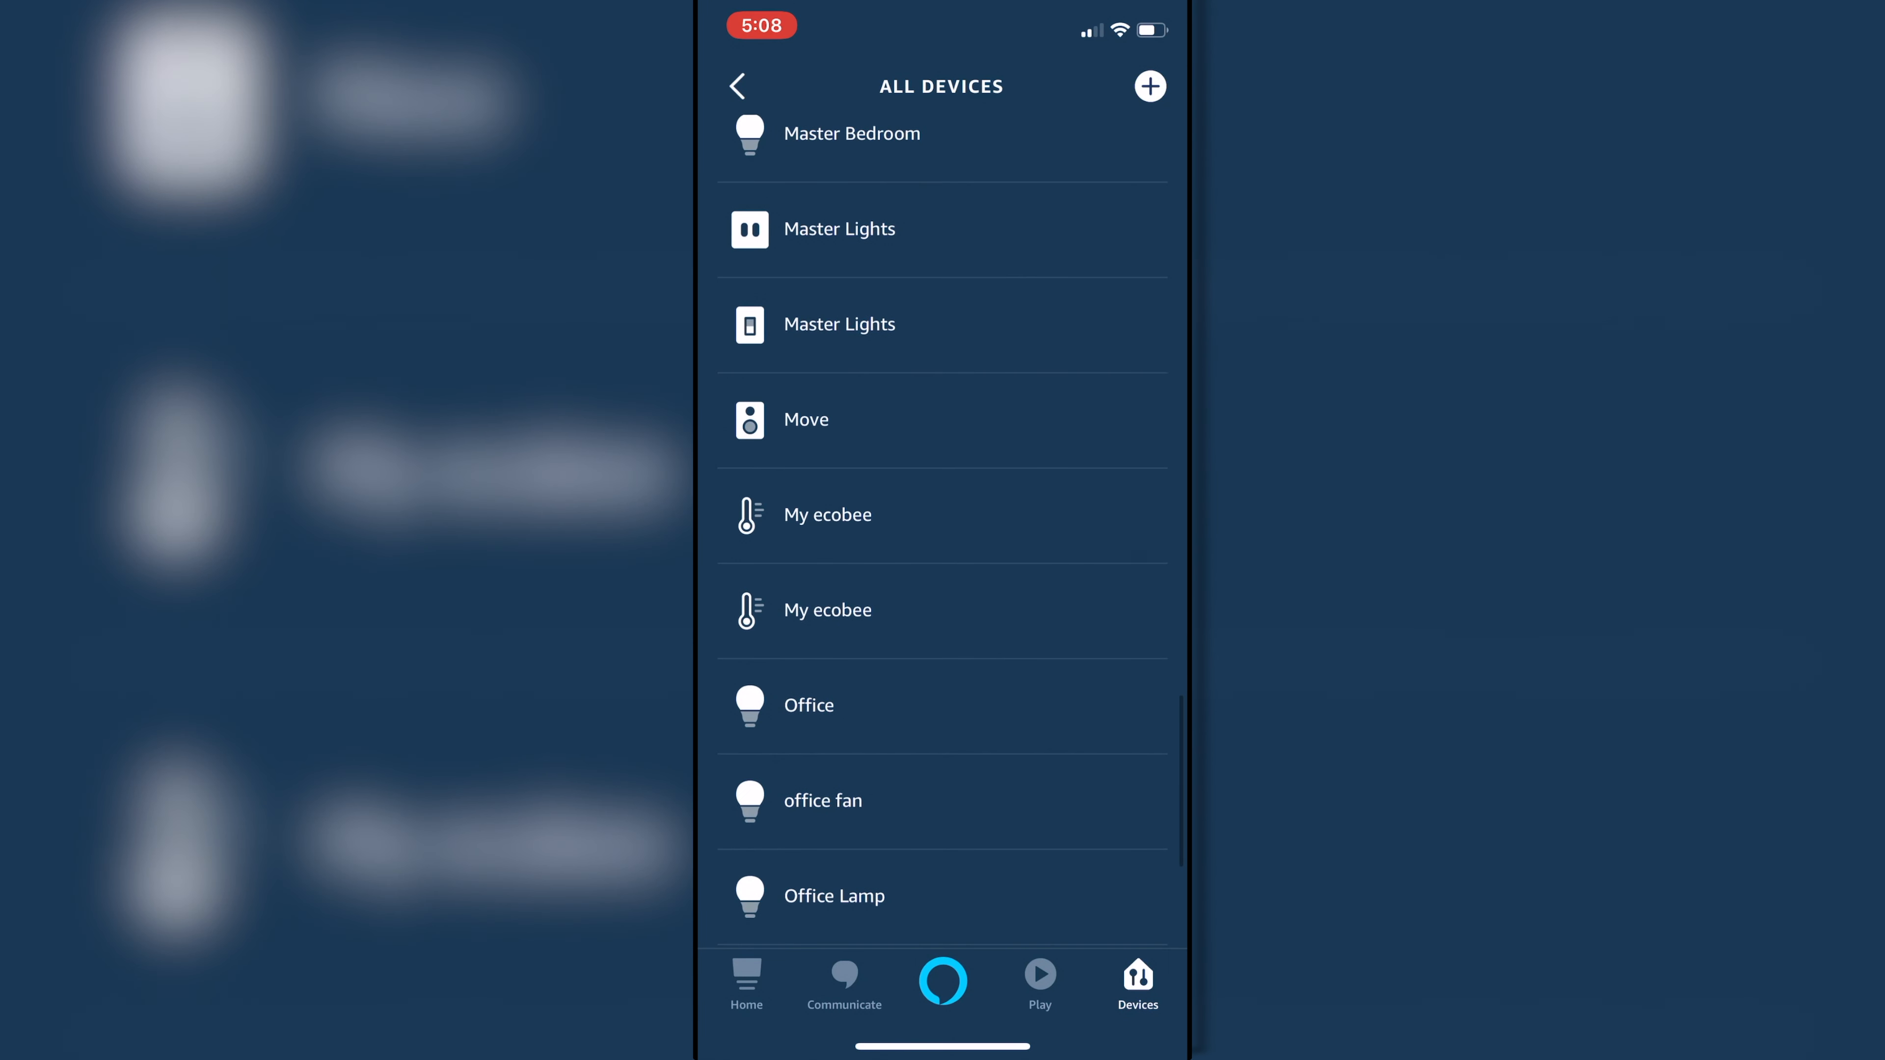
pyautogui.scroll(-3)
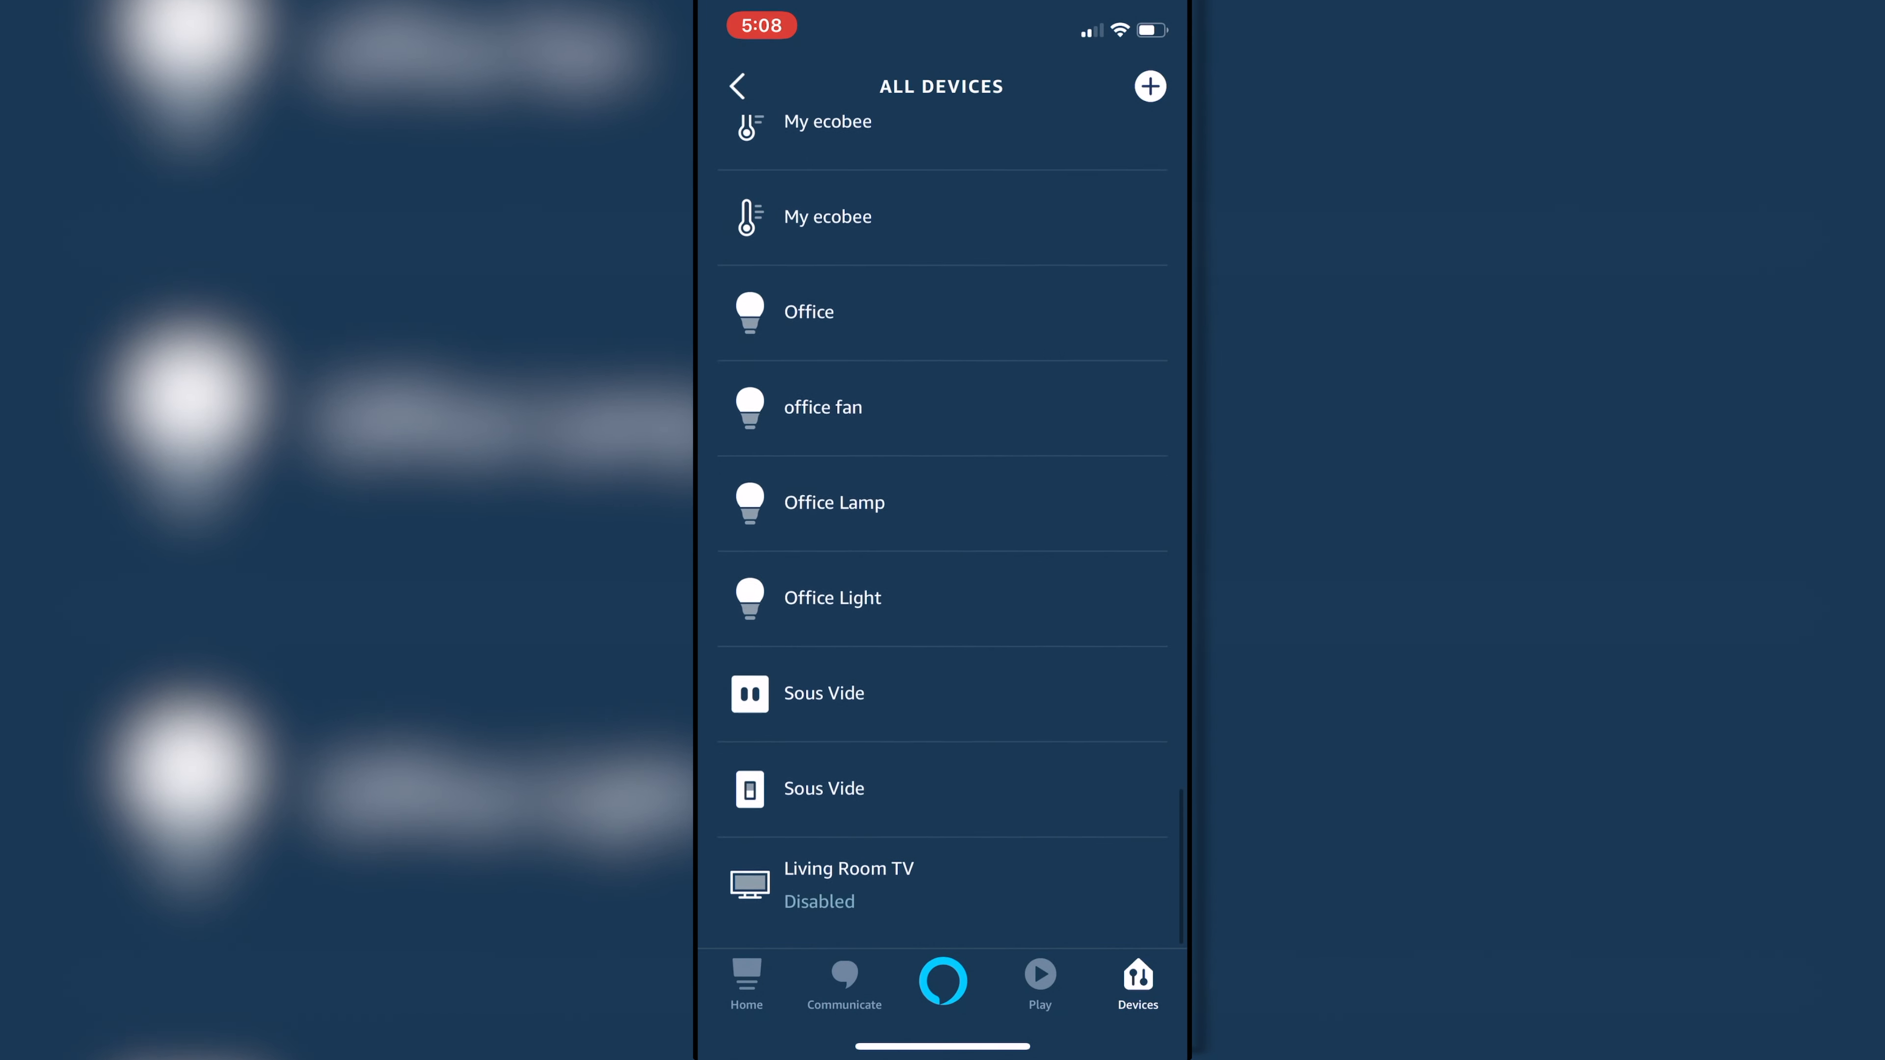
pyautogui.scroll(-3)
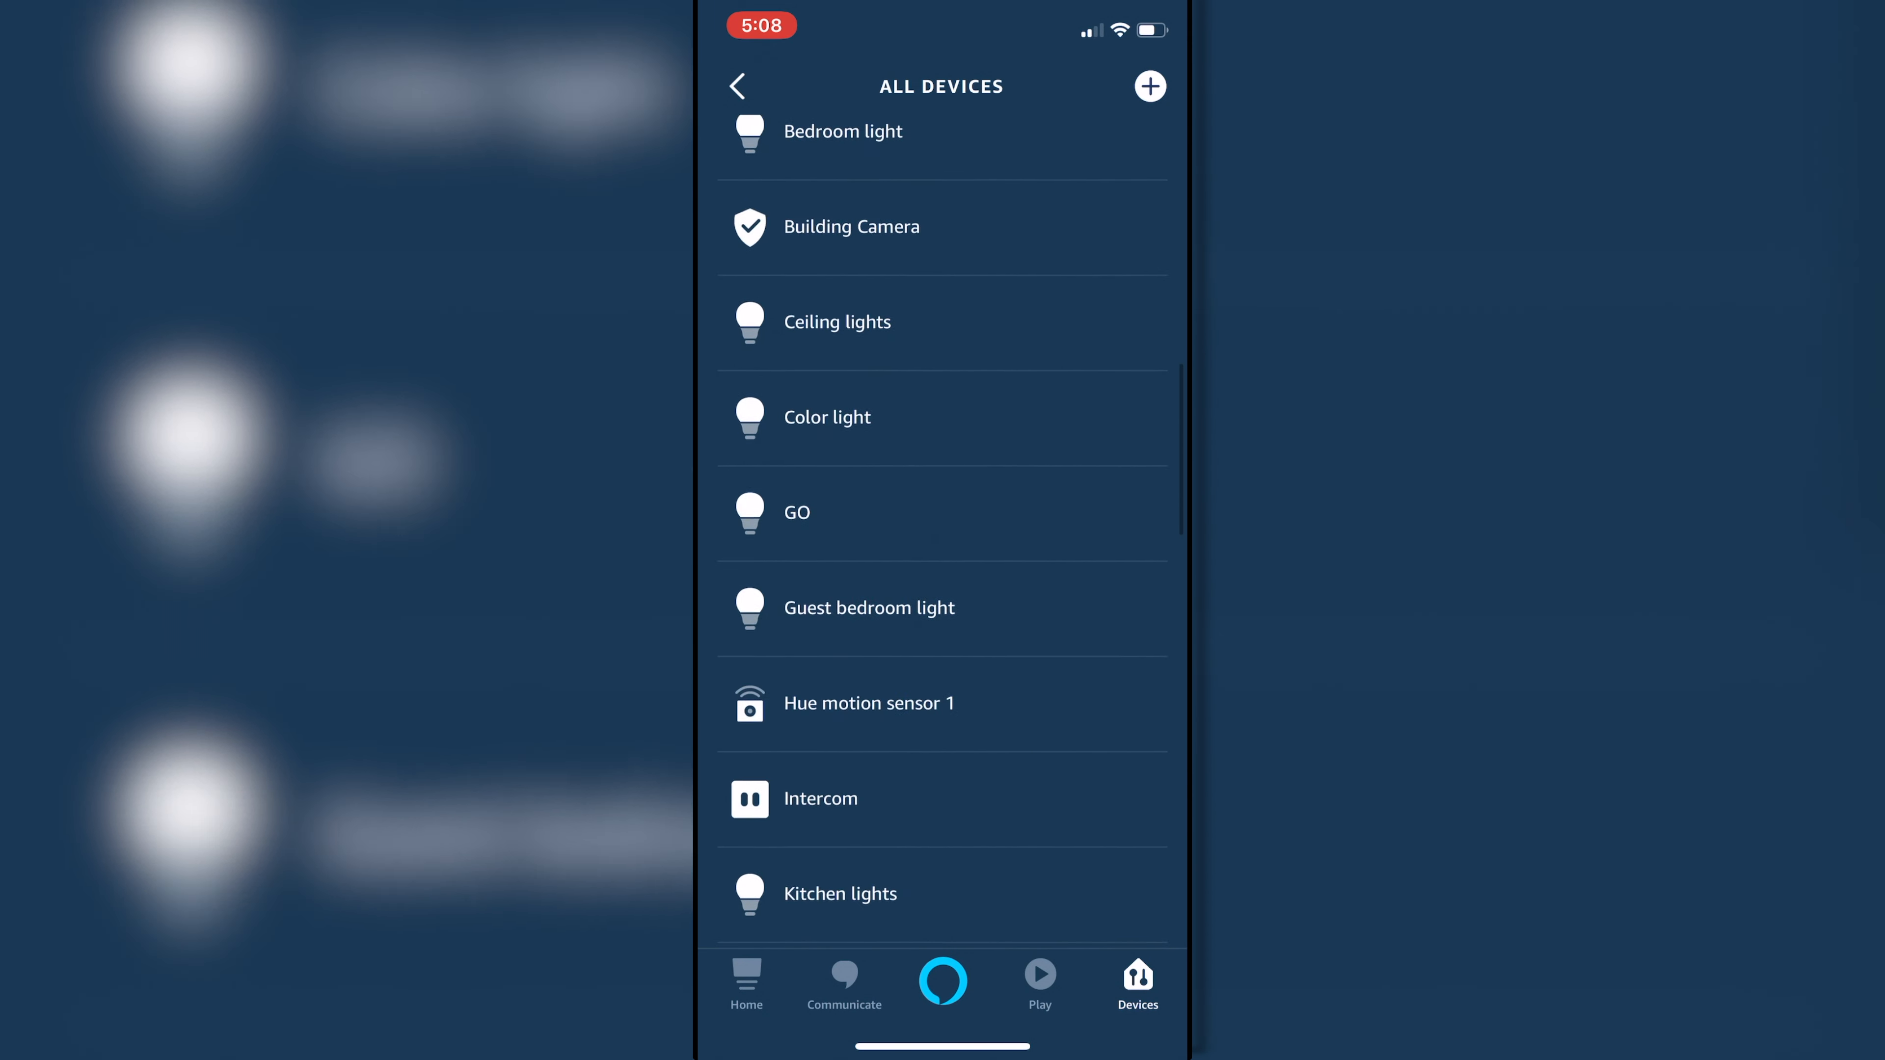
pyautogui.scroll(-3)
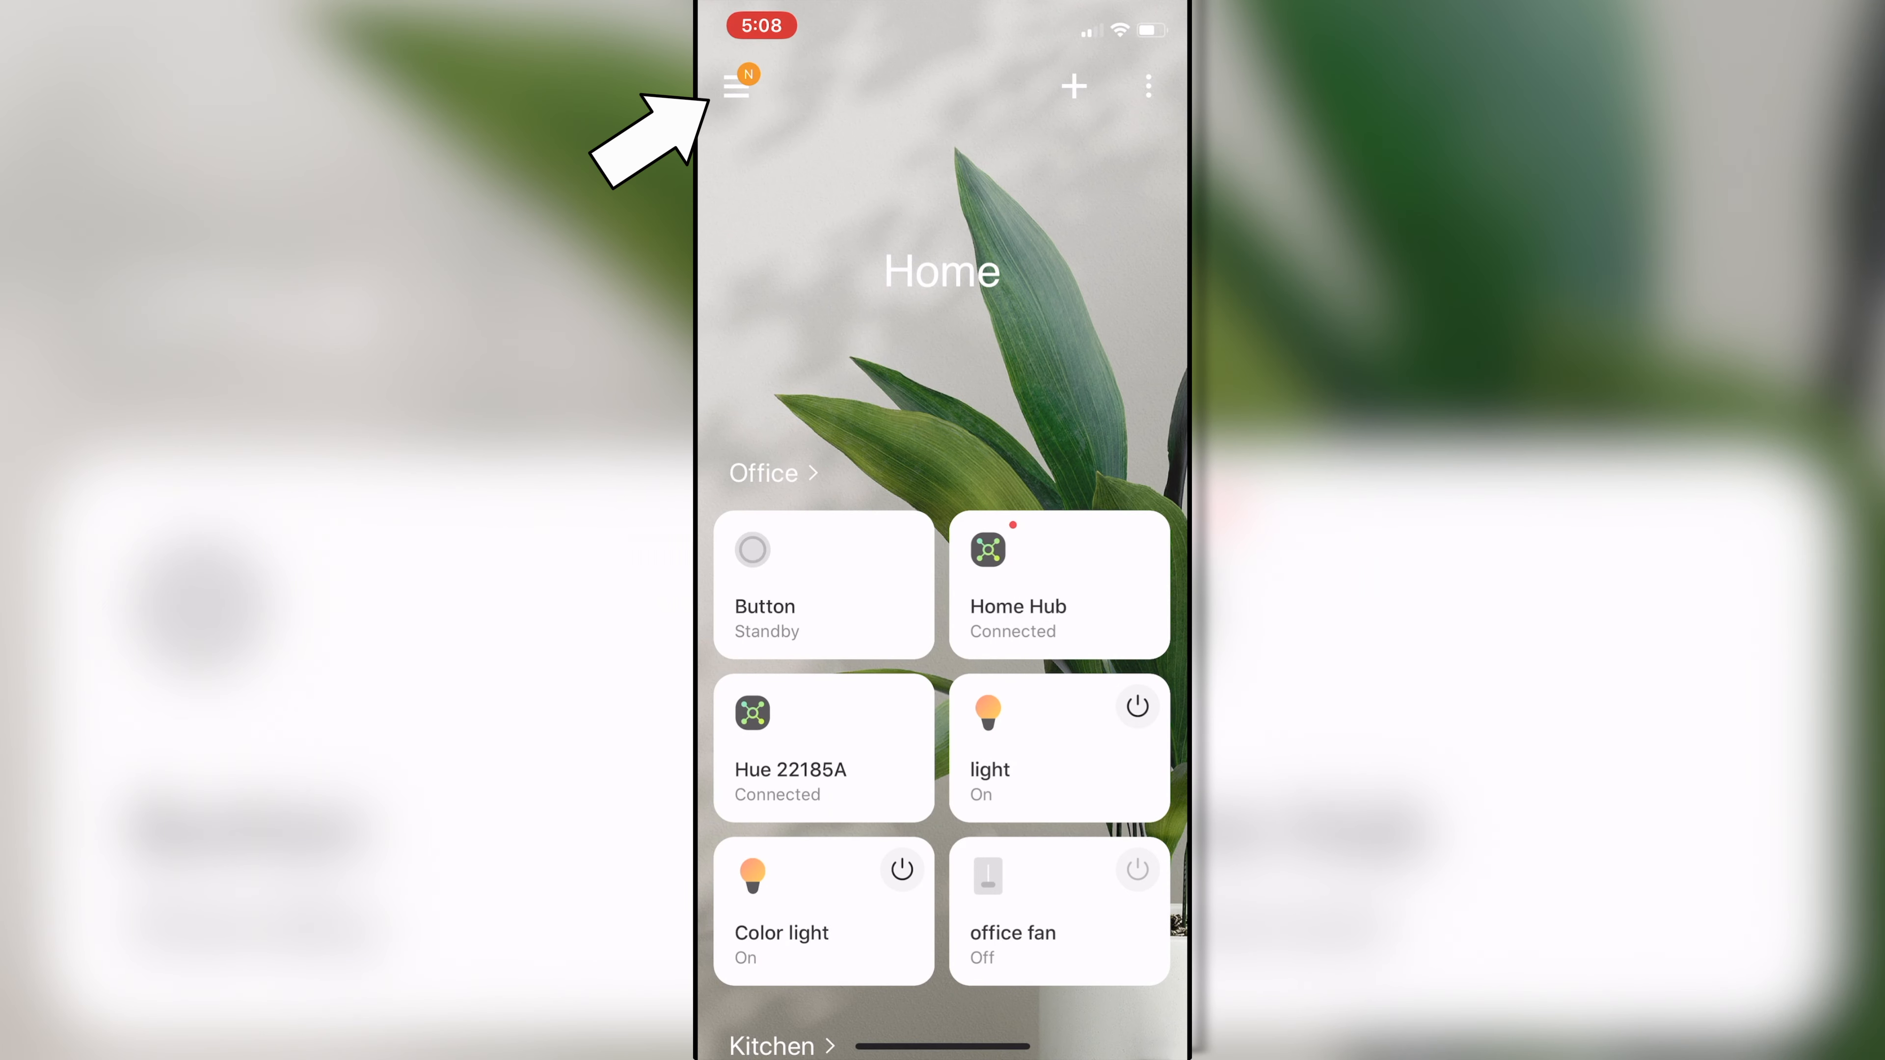
# Reach Connected services from the SmartThings side menu settings and select Amazon Alexa.
pyautogui.click(738, 85)
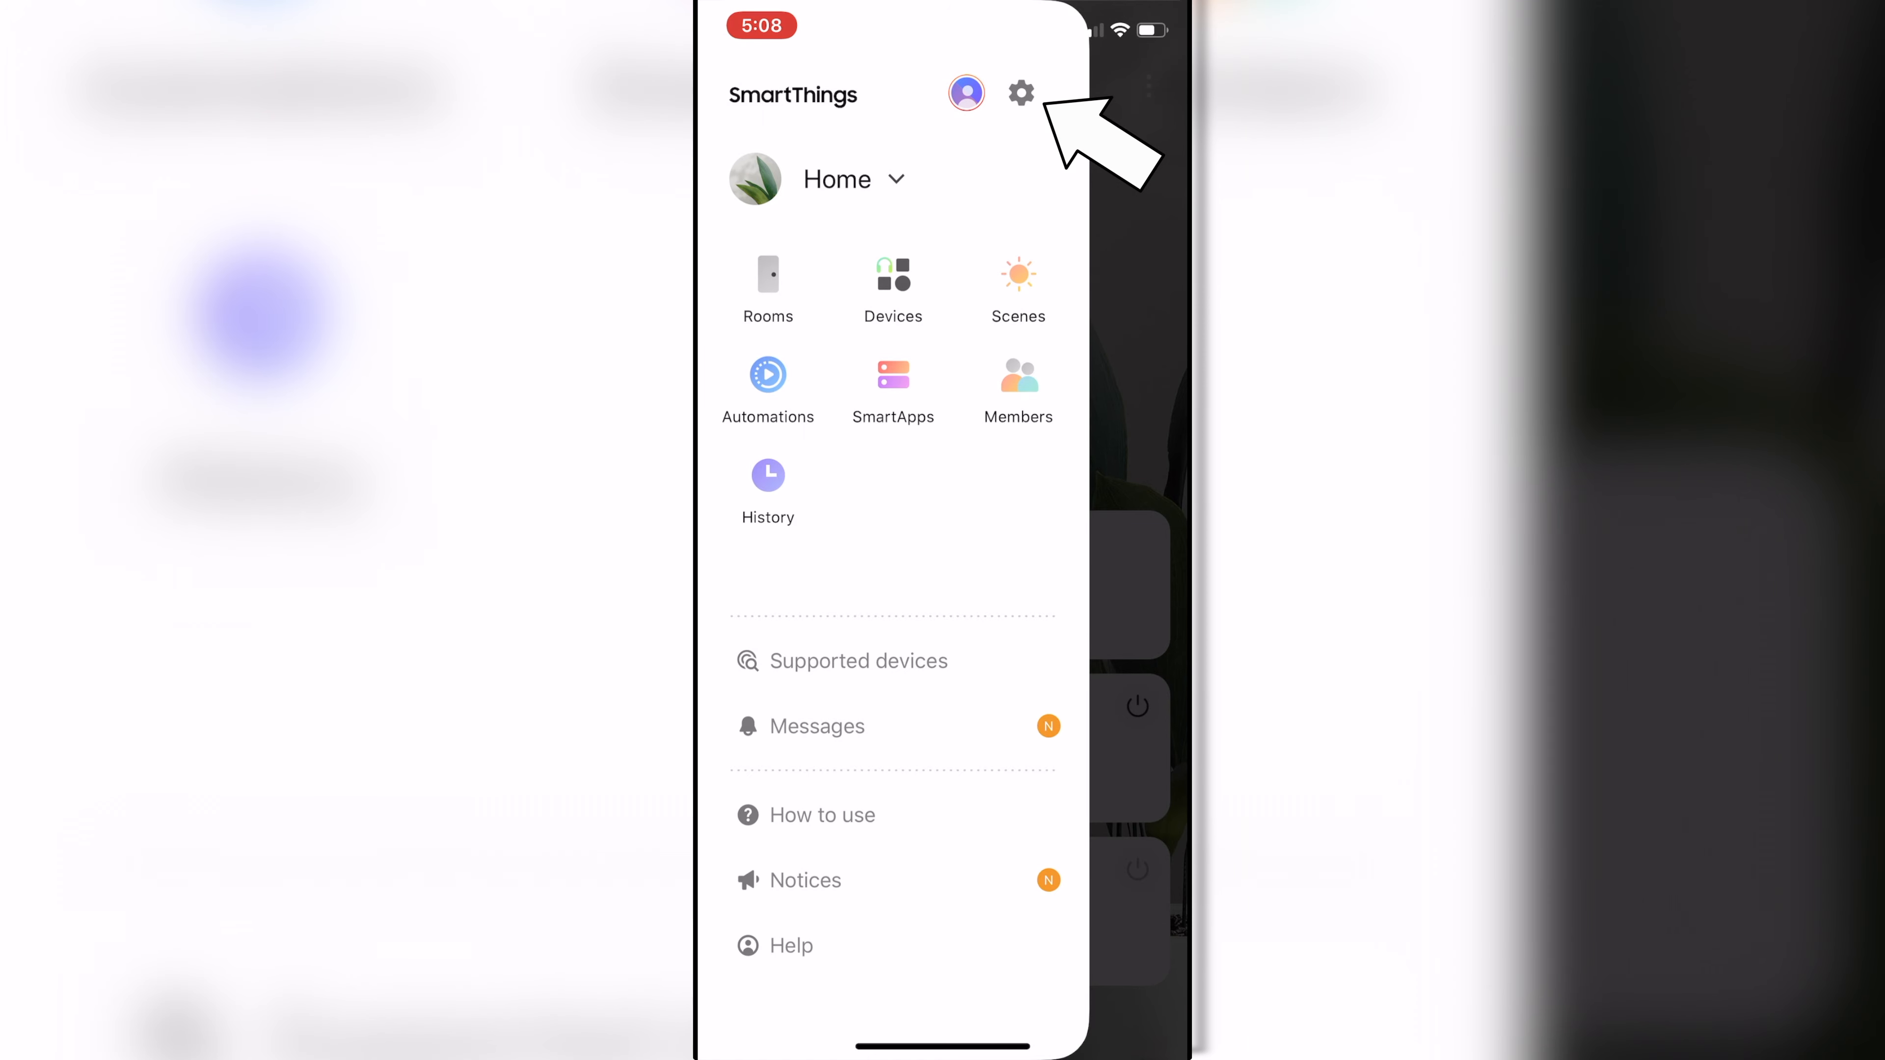
pyautogui.click(1019, 92)
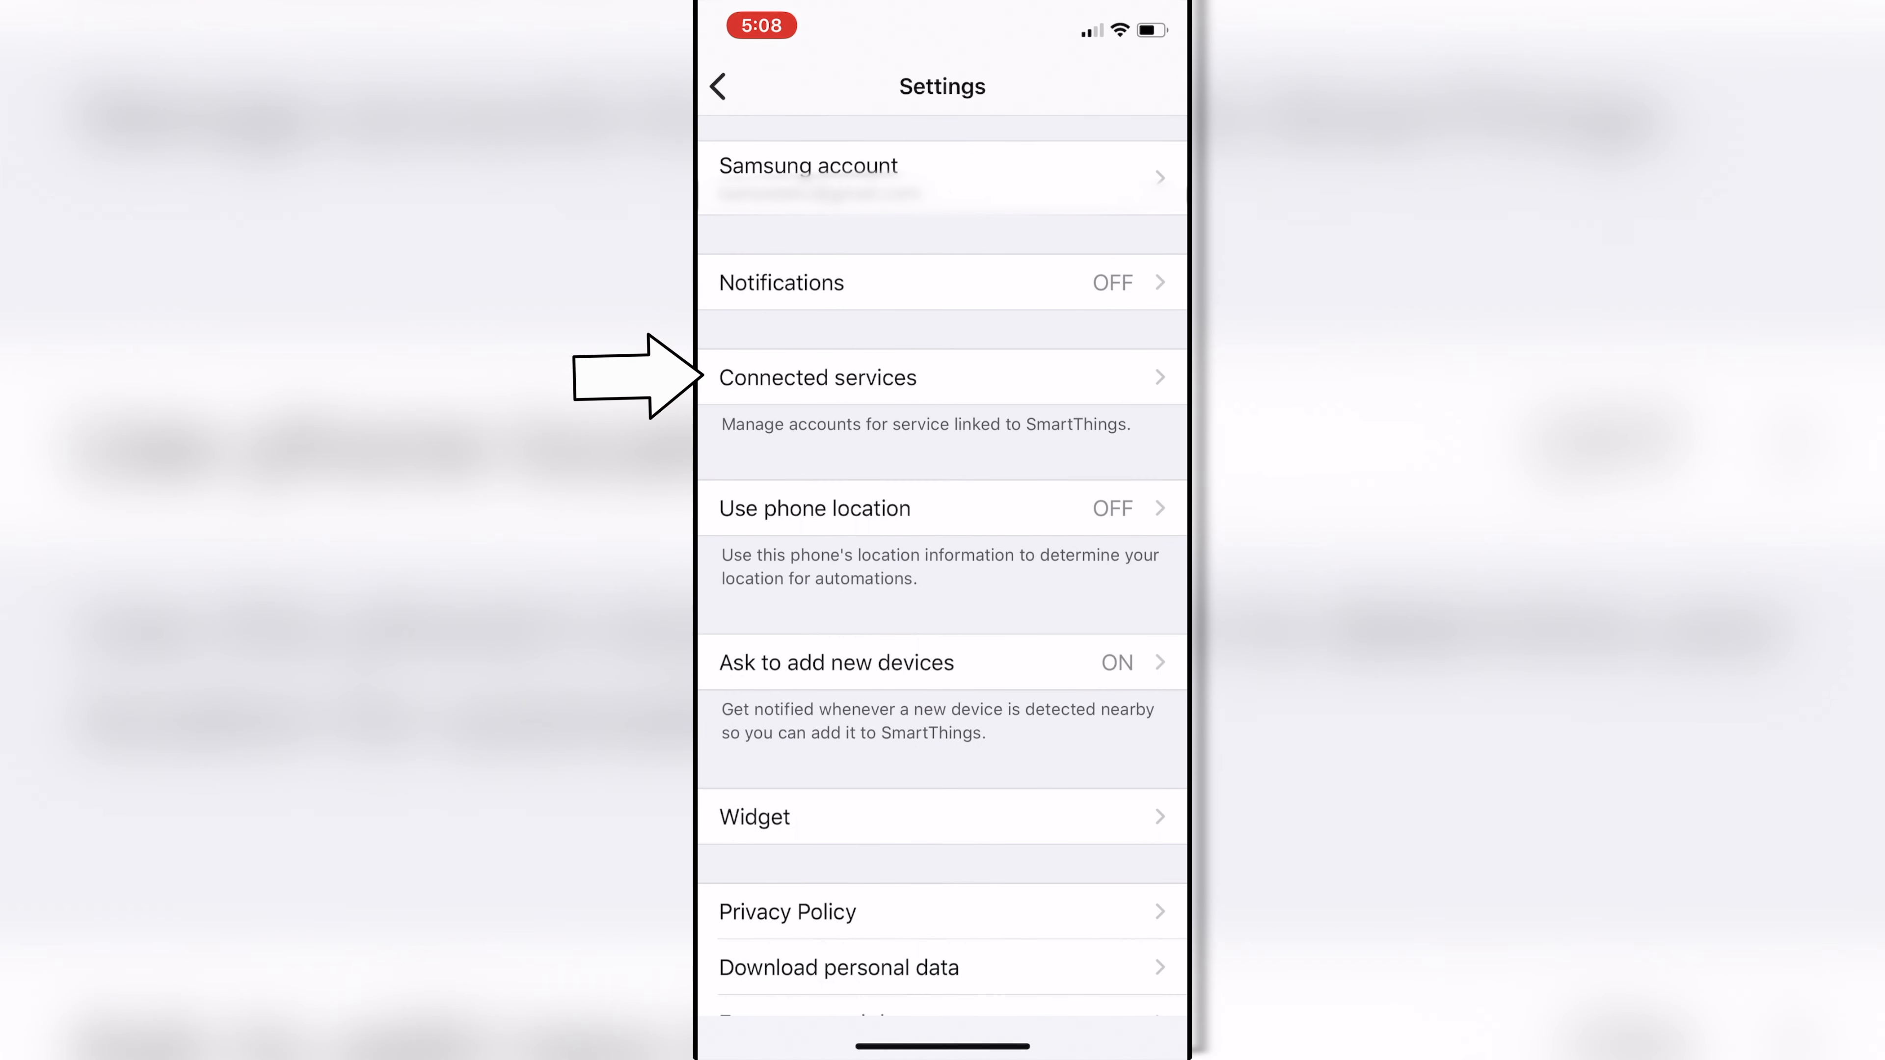
pyautogui.click(942, 377)
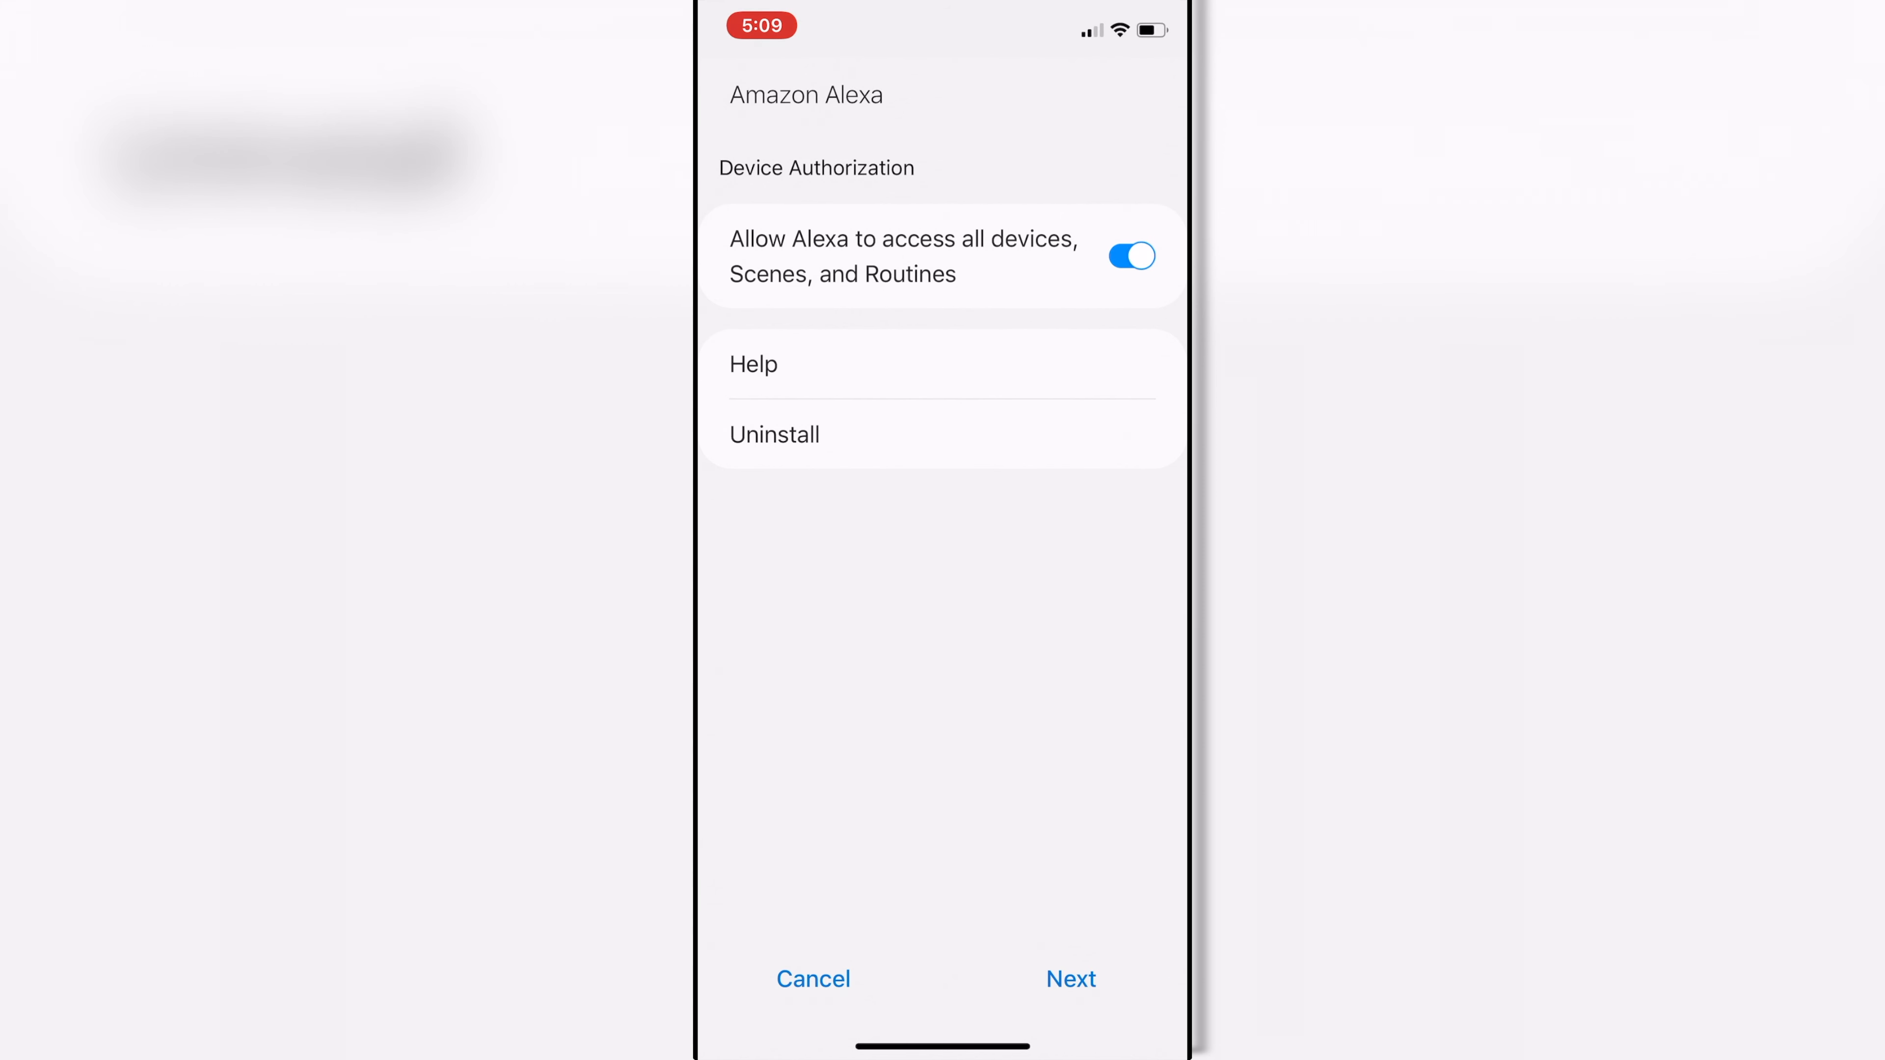
# Disable access to all devices and share only Ceiling lights, Guest bedroom light, kitchen lights and office fan.
pyautogui.click(1128, 257)
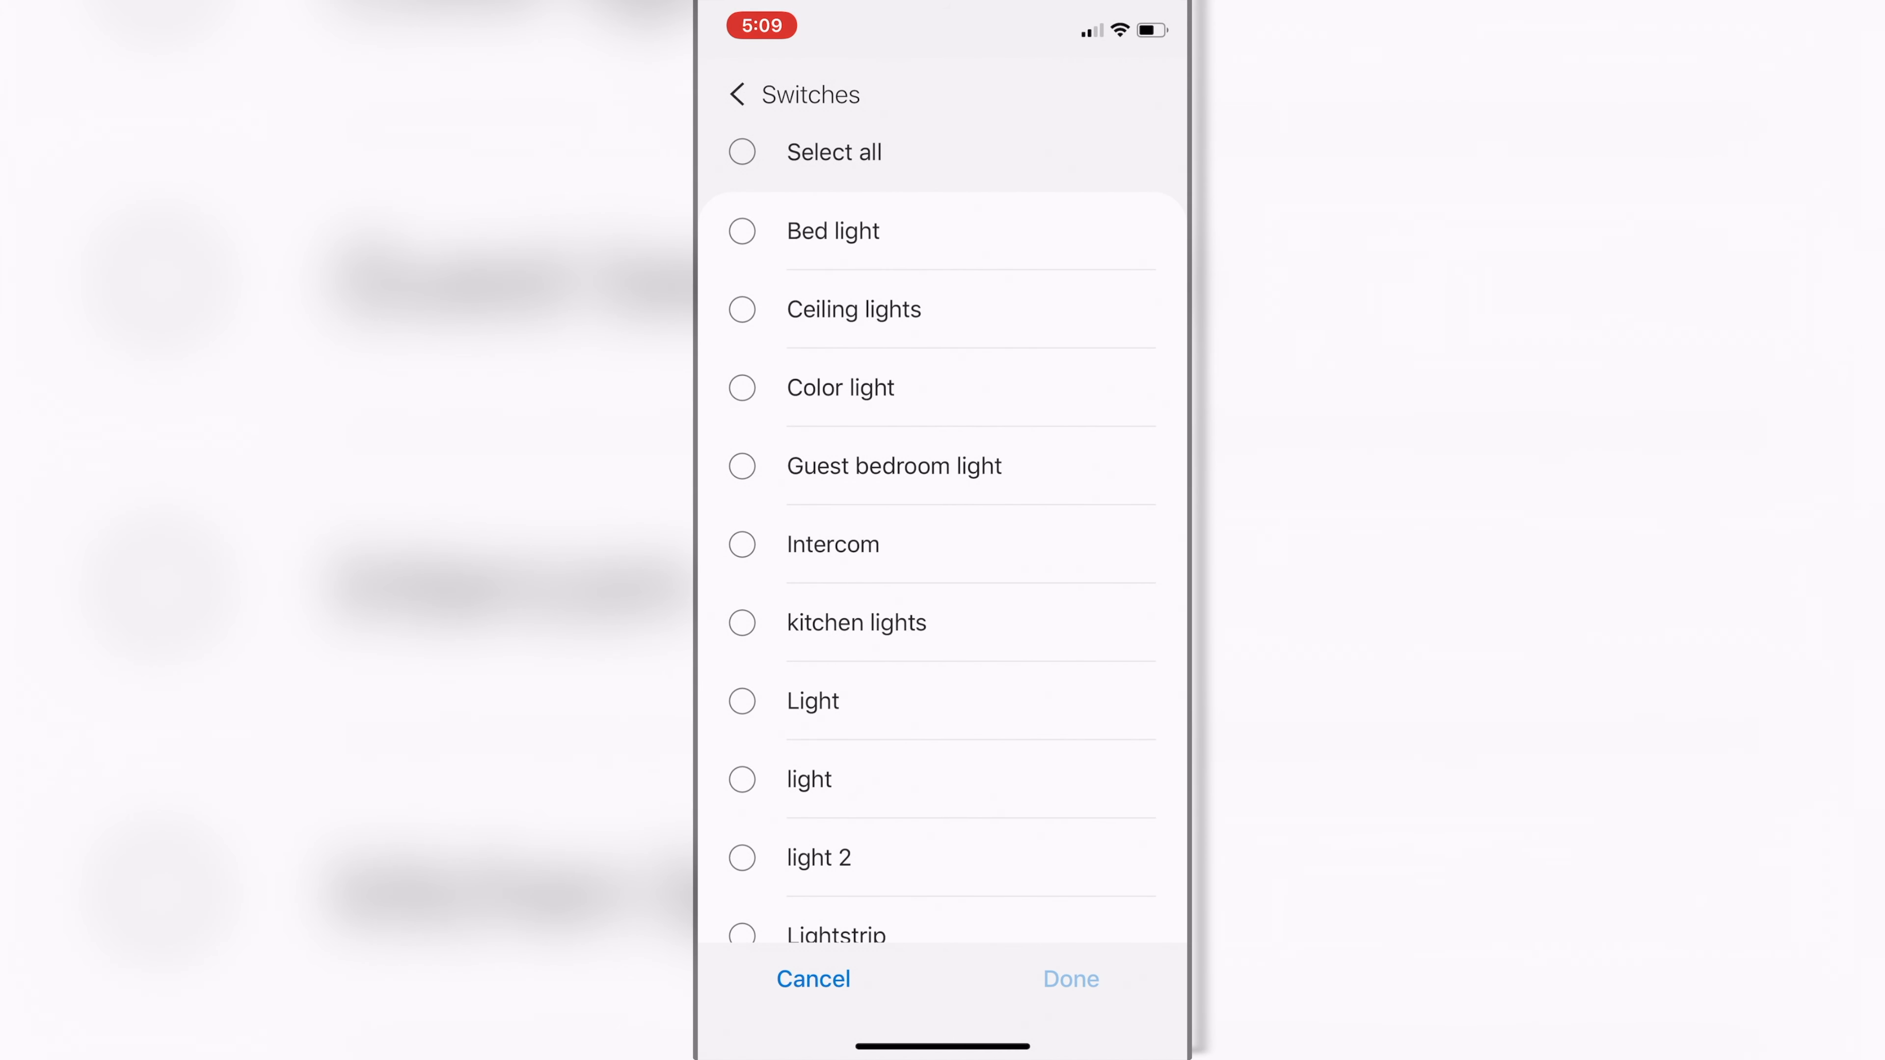
pyautogui.click(742, 310)
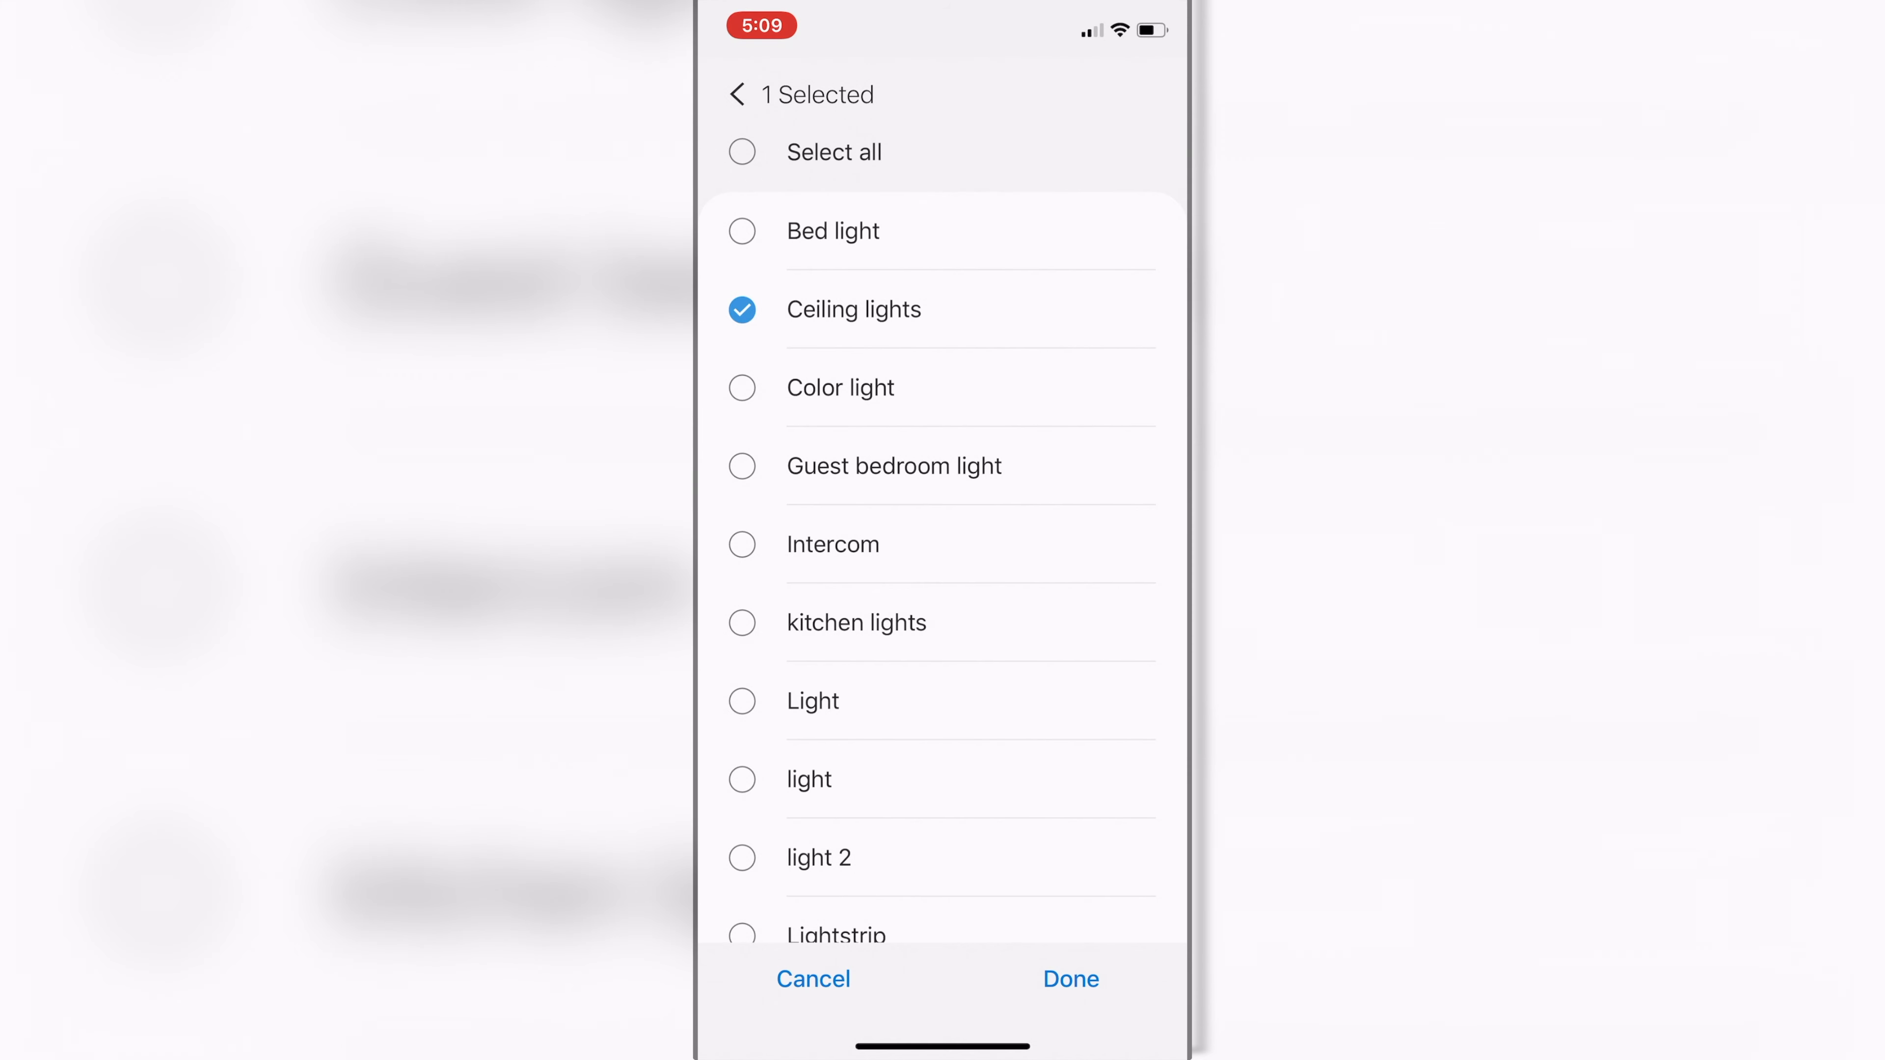
pyautogui.click(743, 466)
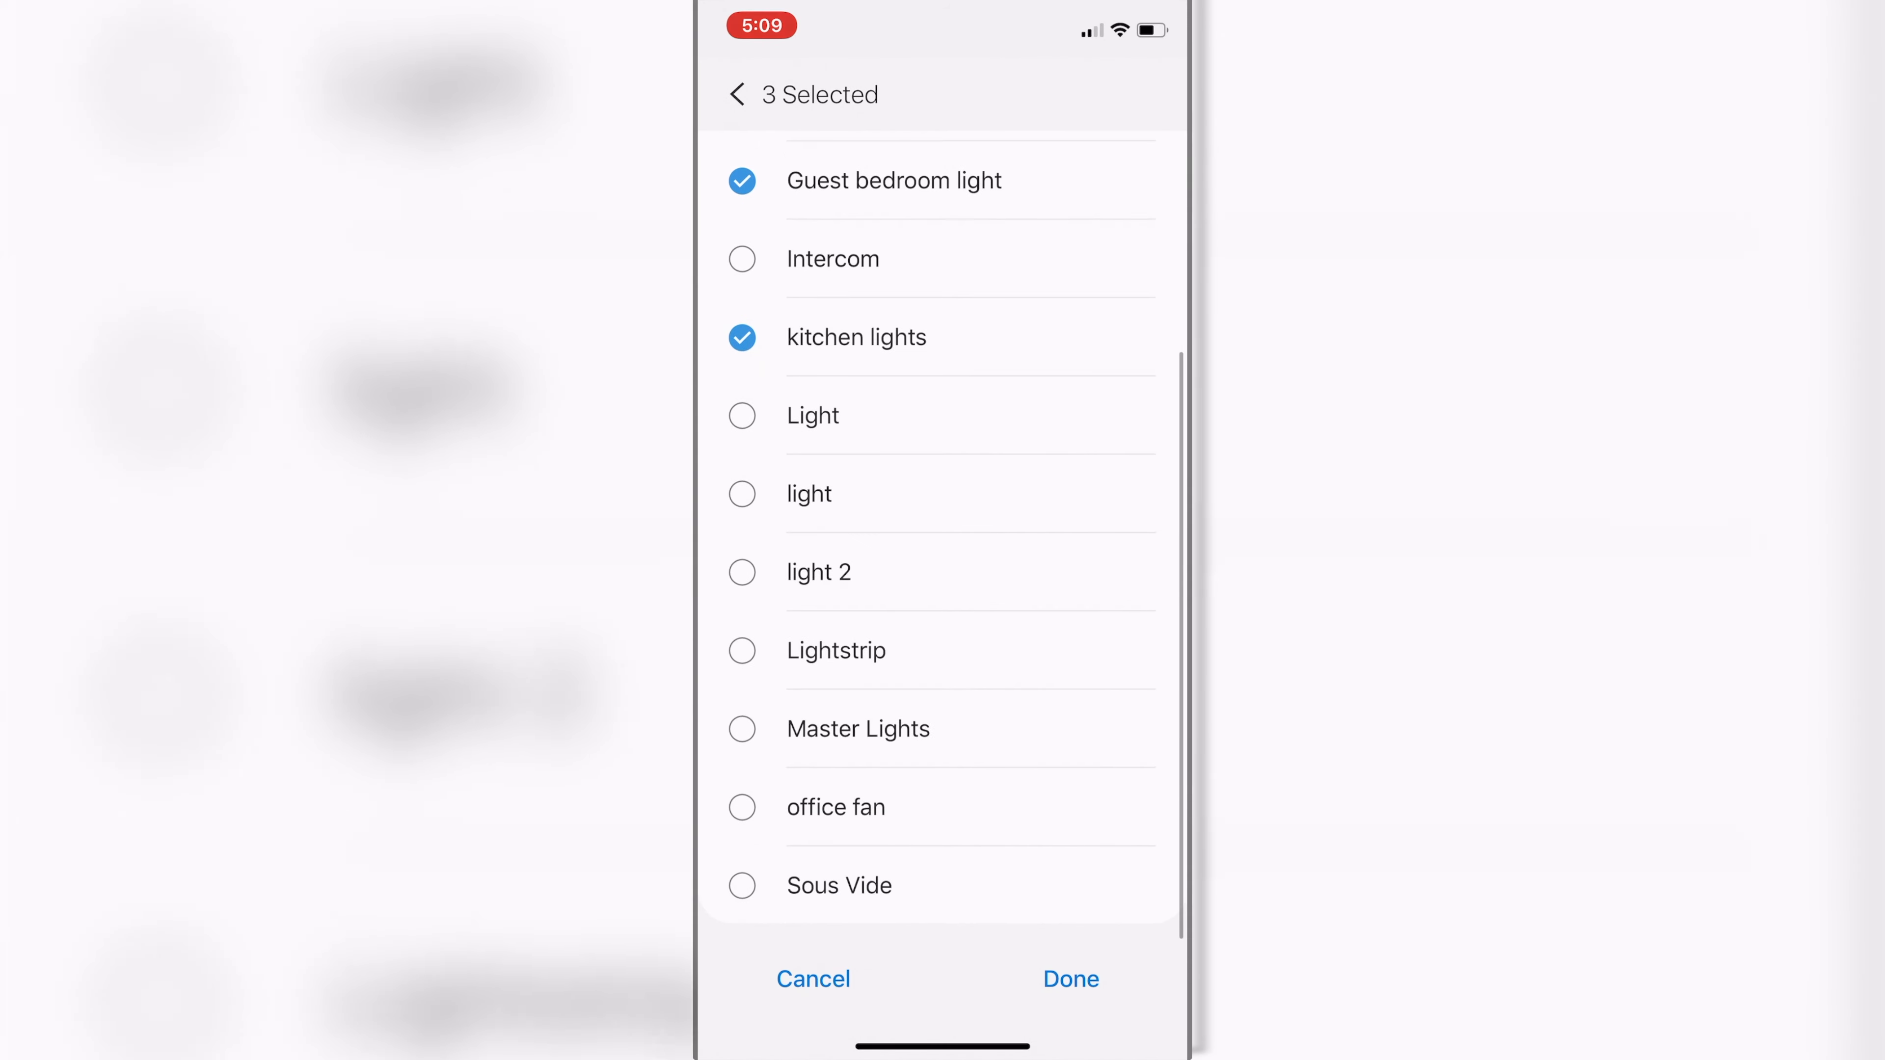
pyautogui.click(743, 807)
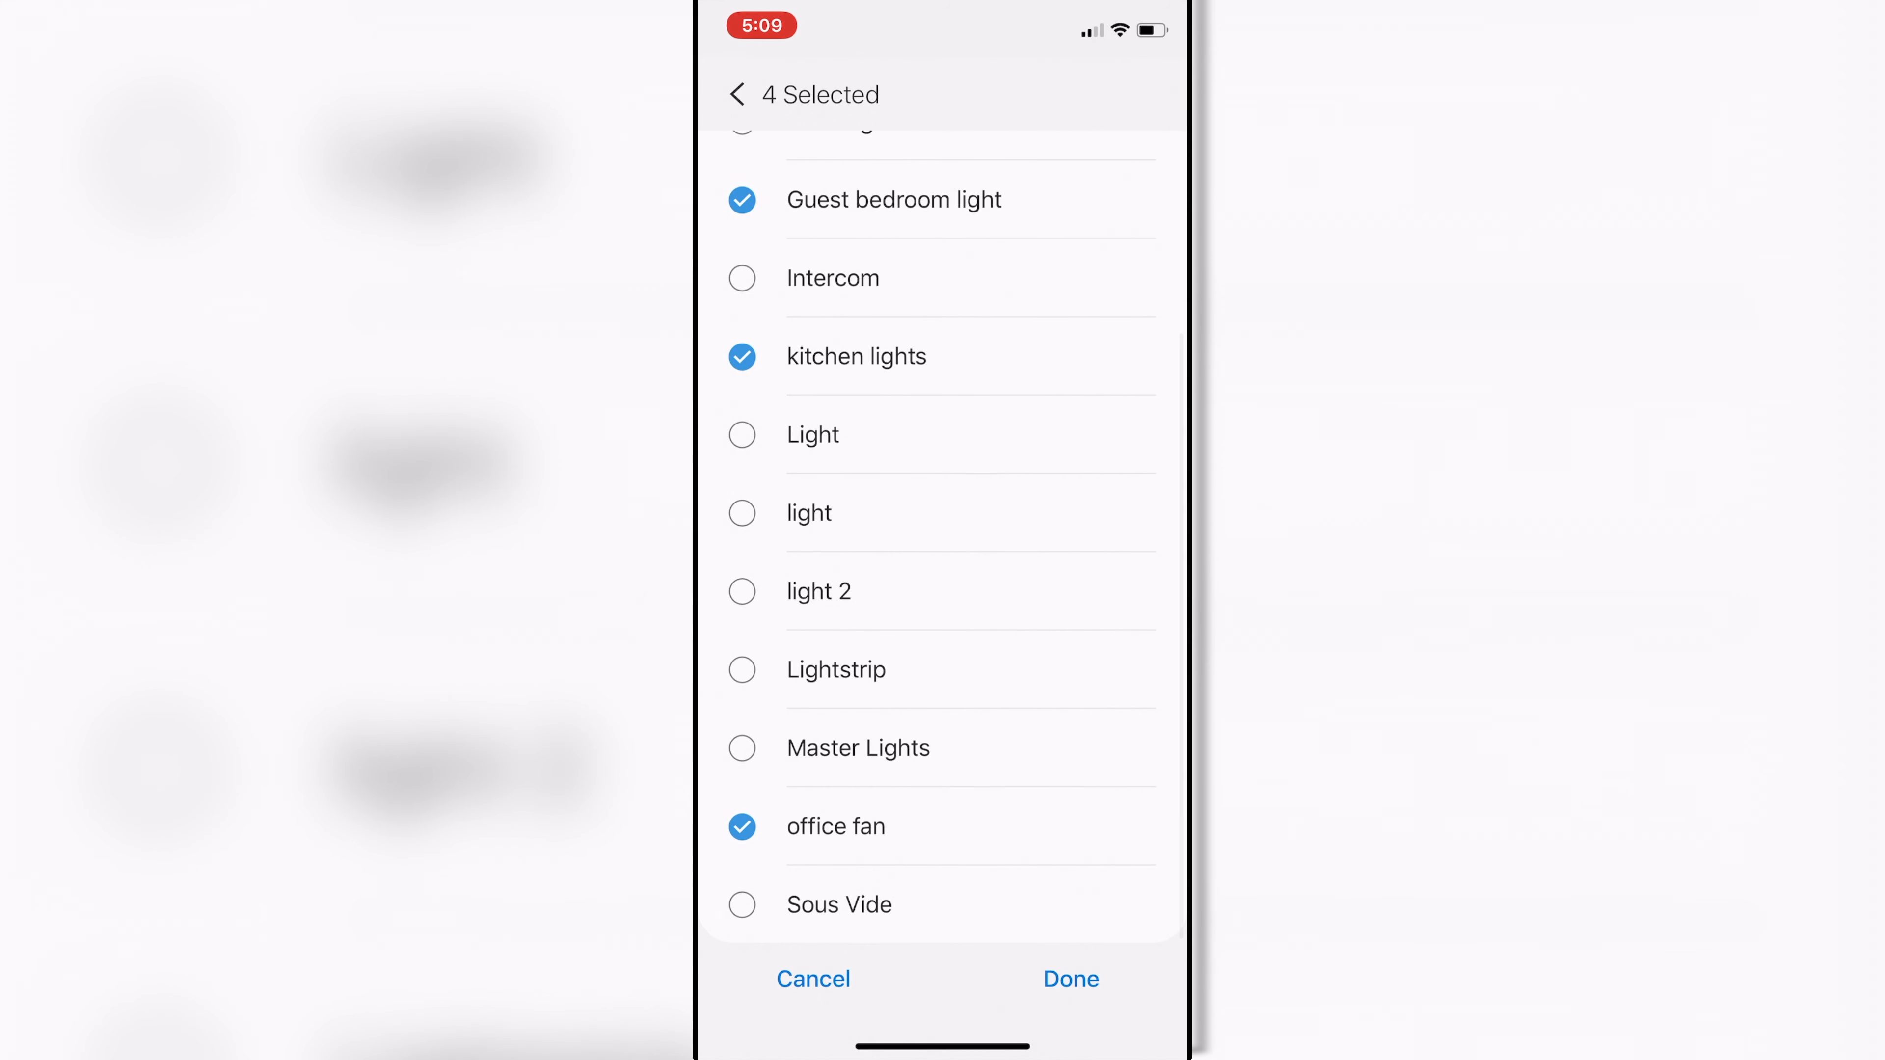
pyautogui.click(1069, 979)
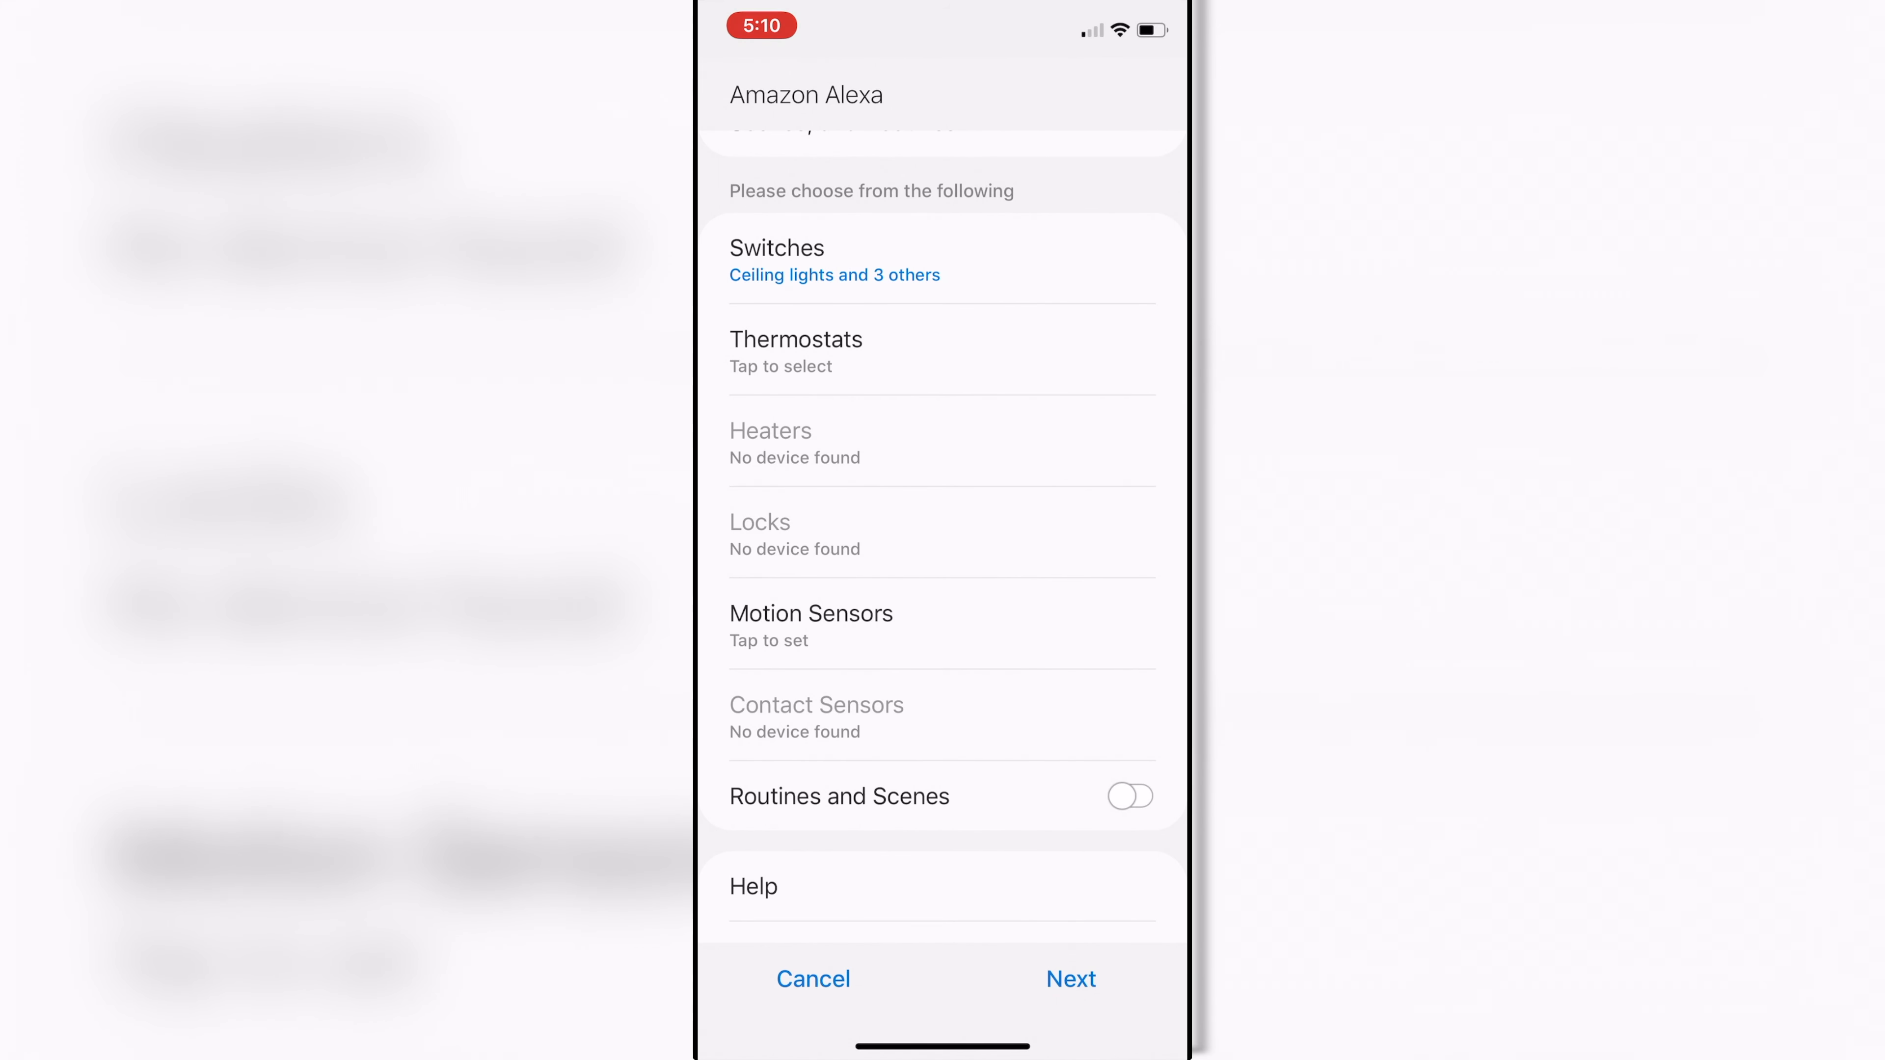
# Confirm Device Discovery to save the Alexa device list and return to Connected services.
pyautogui.click(1070, 979)
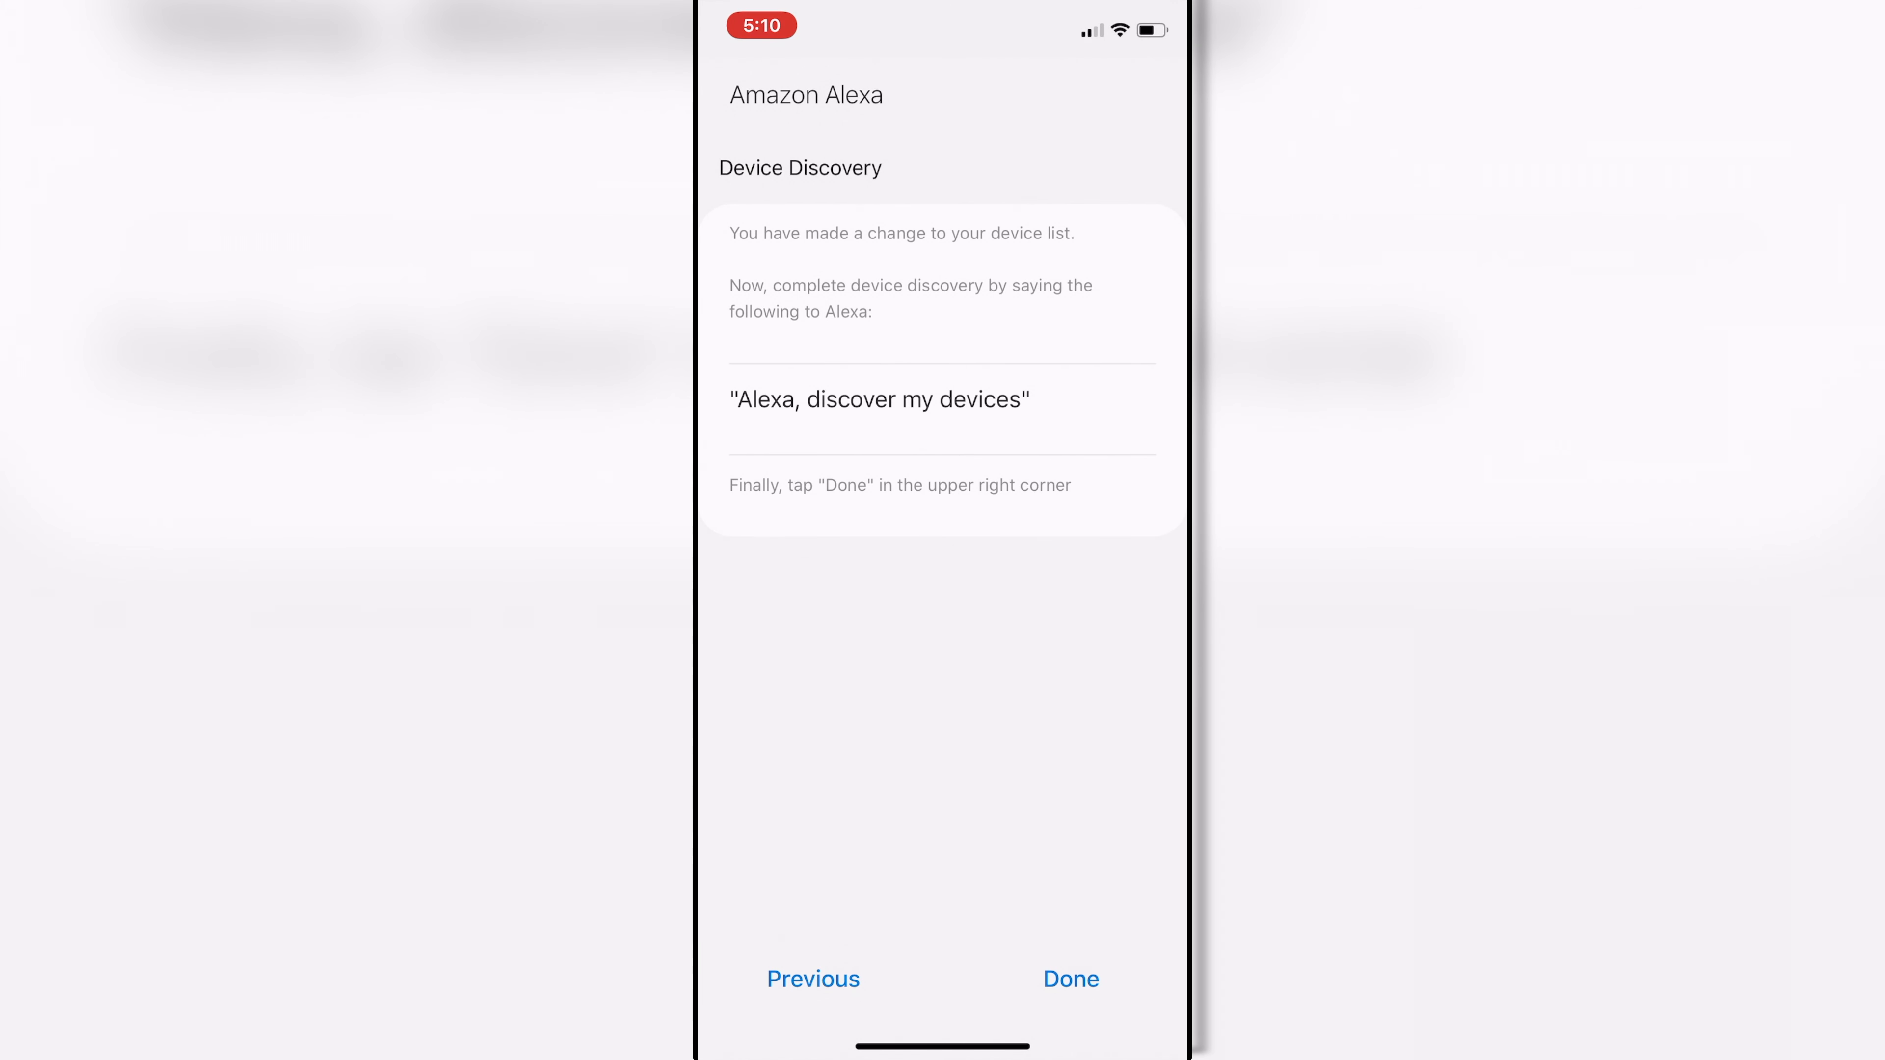
pyautogui.click(1071, 979)
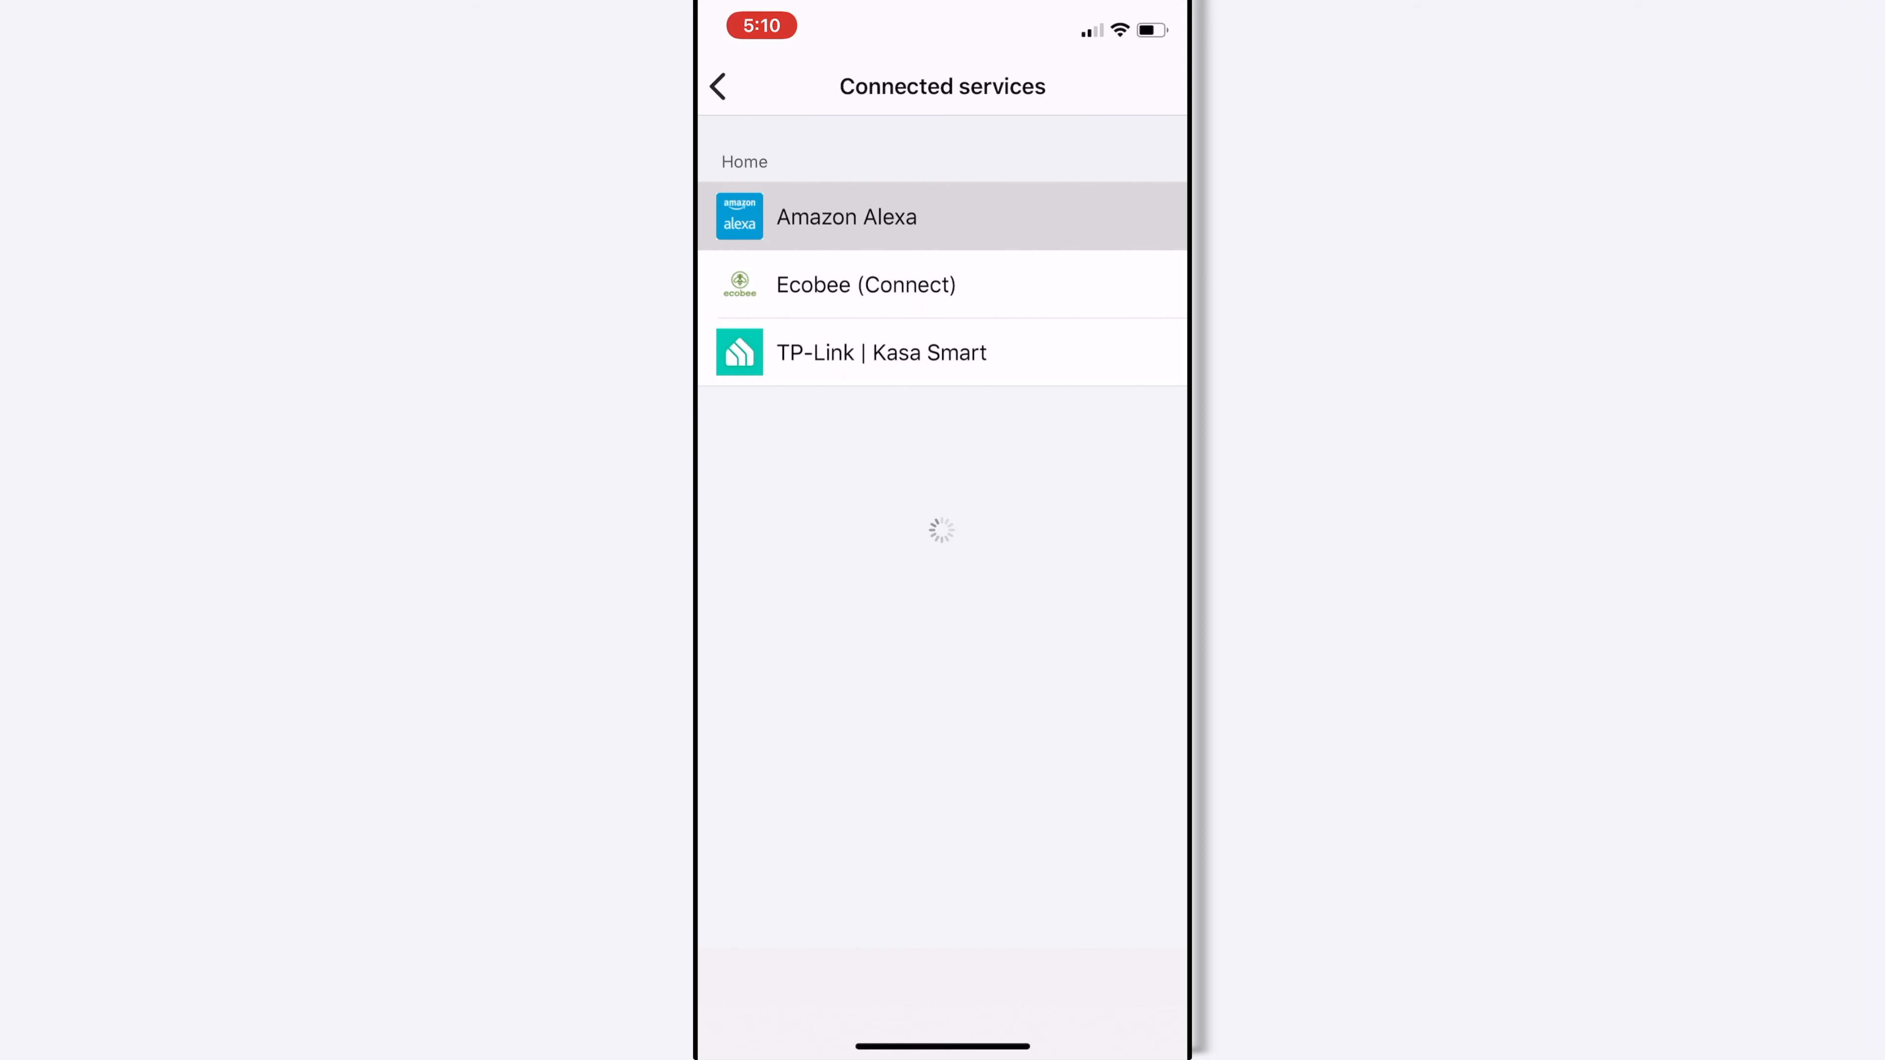
pyautogui.click(846, 216)
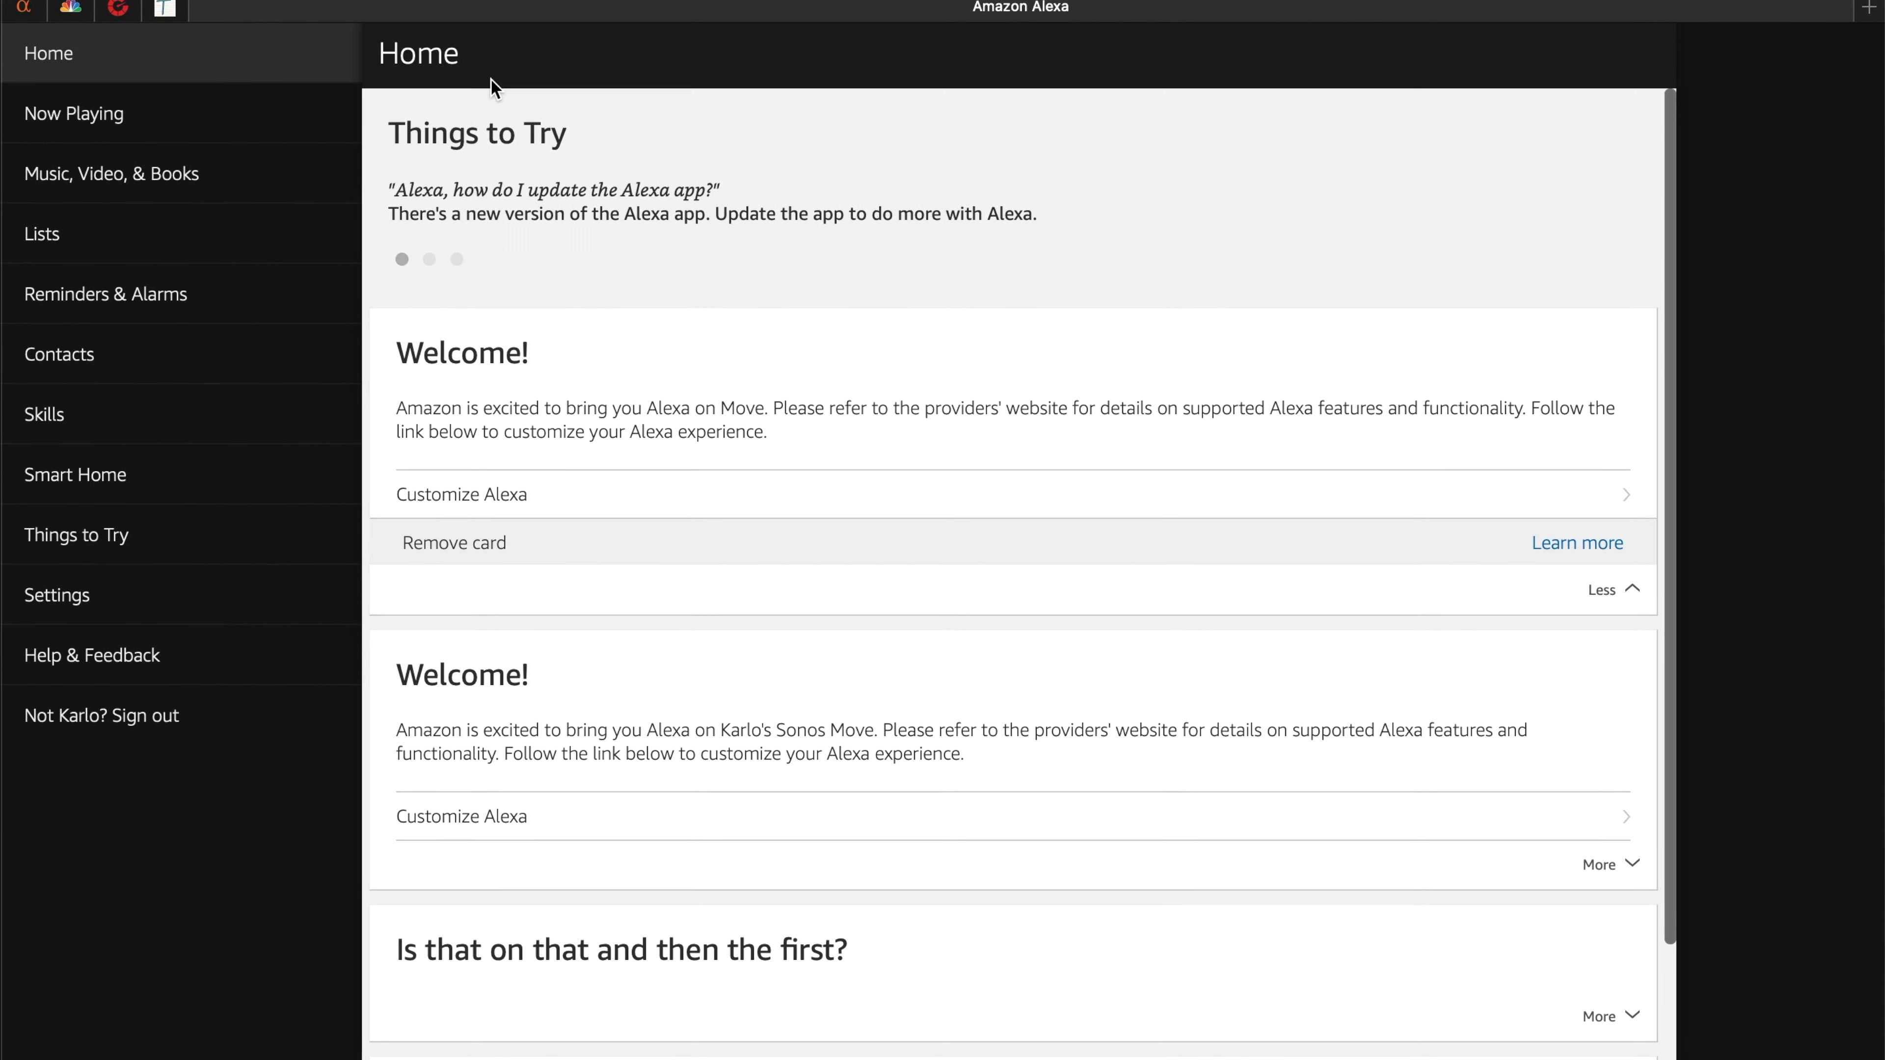
# Show the Alexa Smart Home Devices list sorted newest first.
pyautogui.click(76, 473)
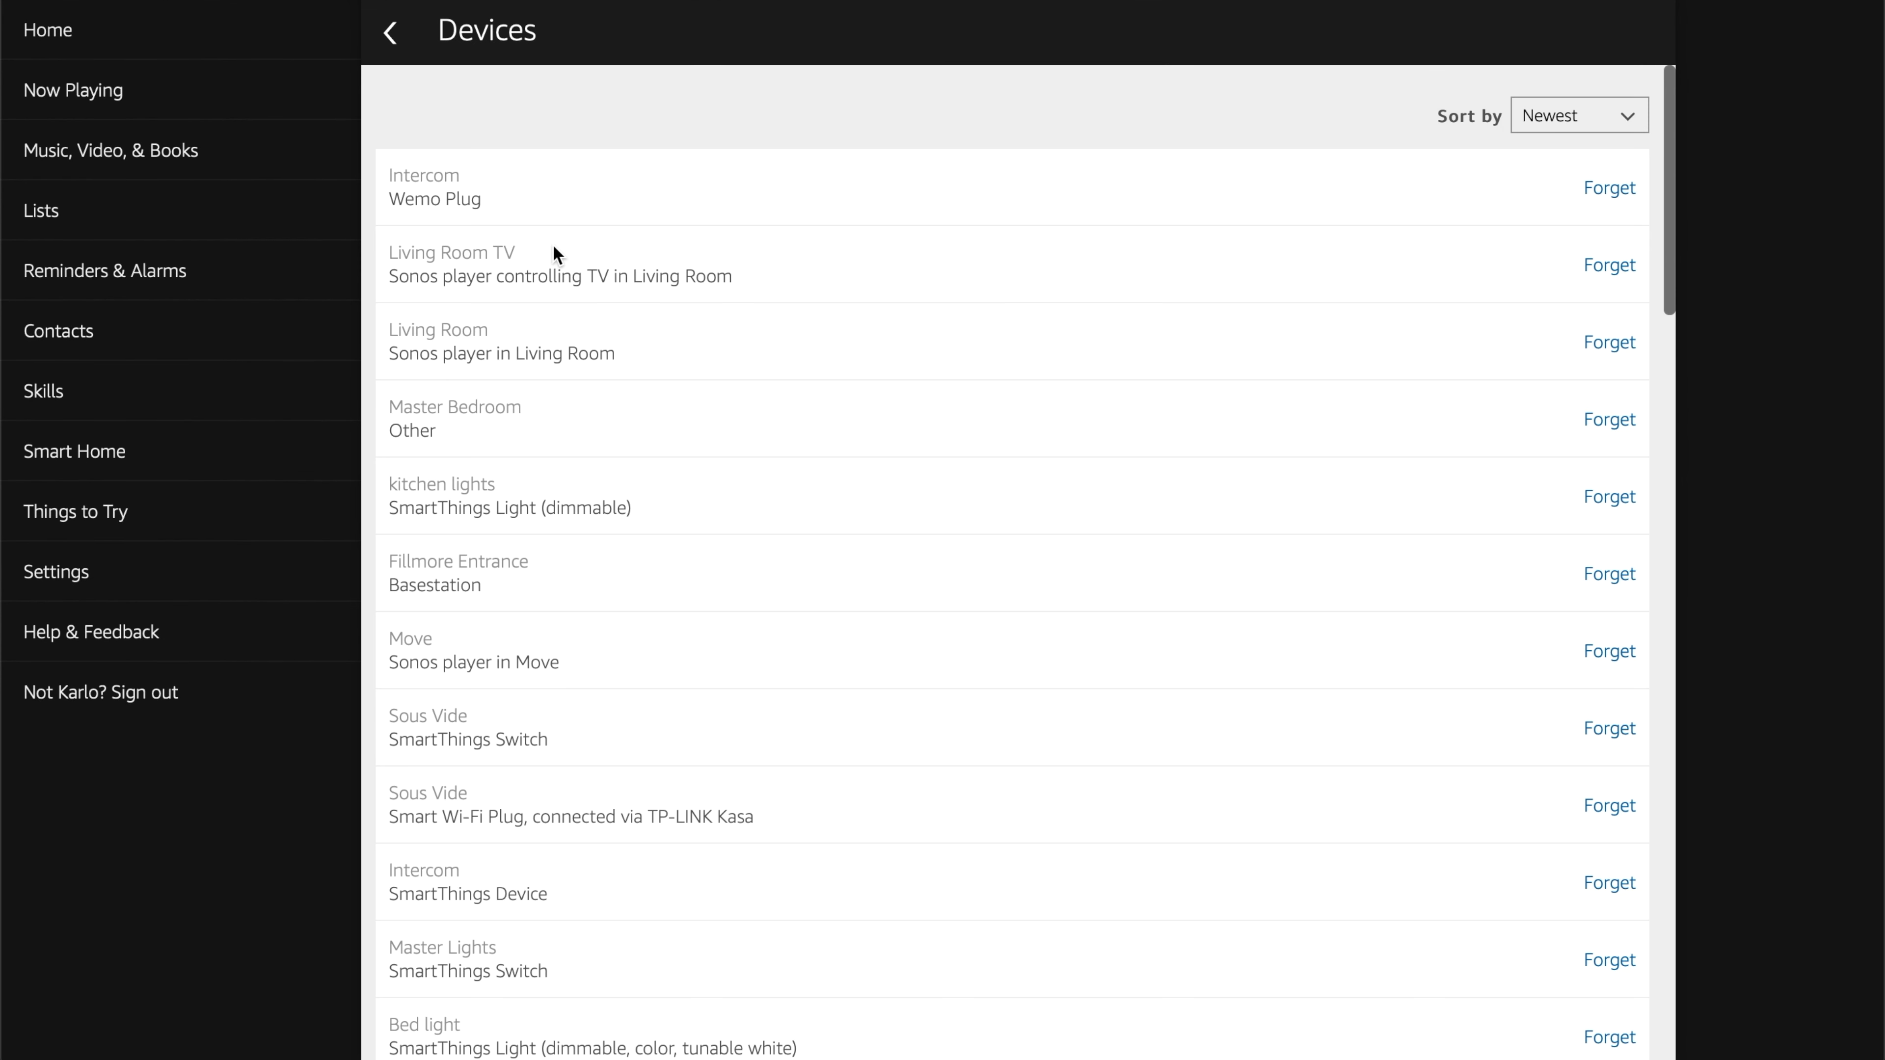
pyautogui.moveTo(903, 299)
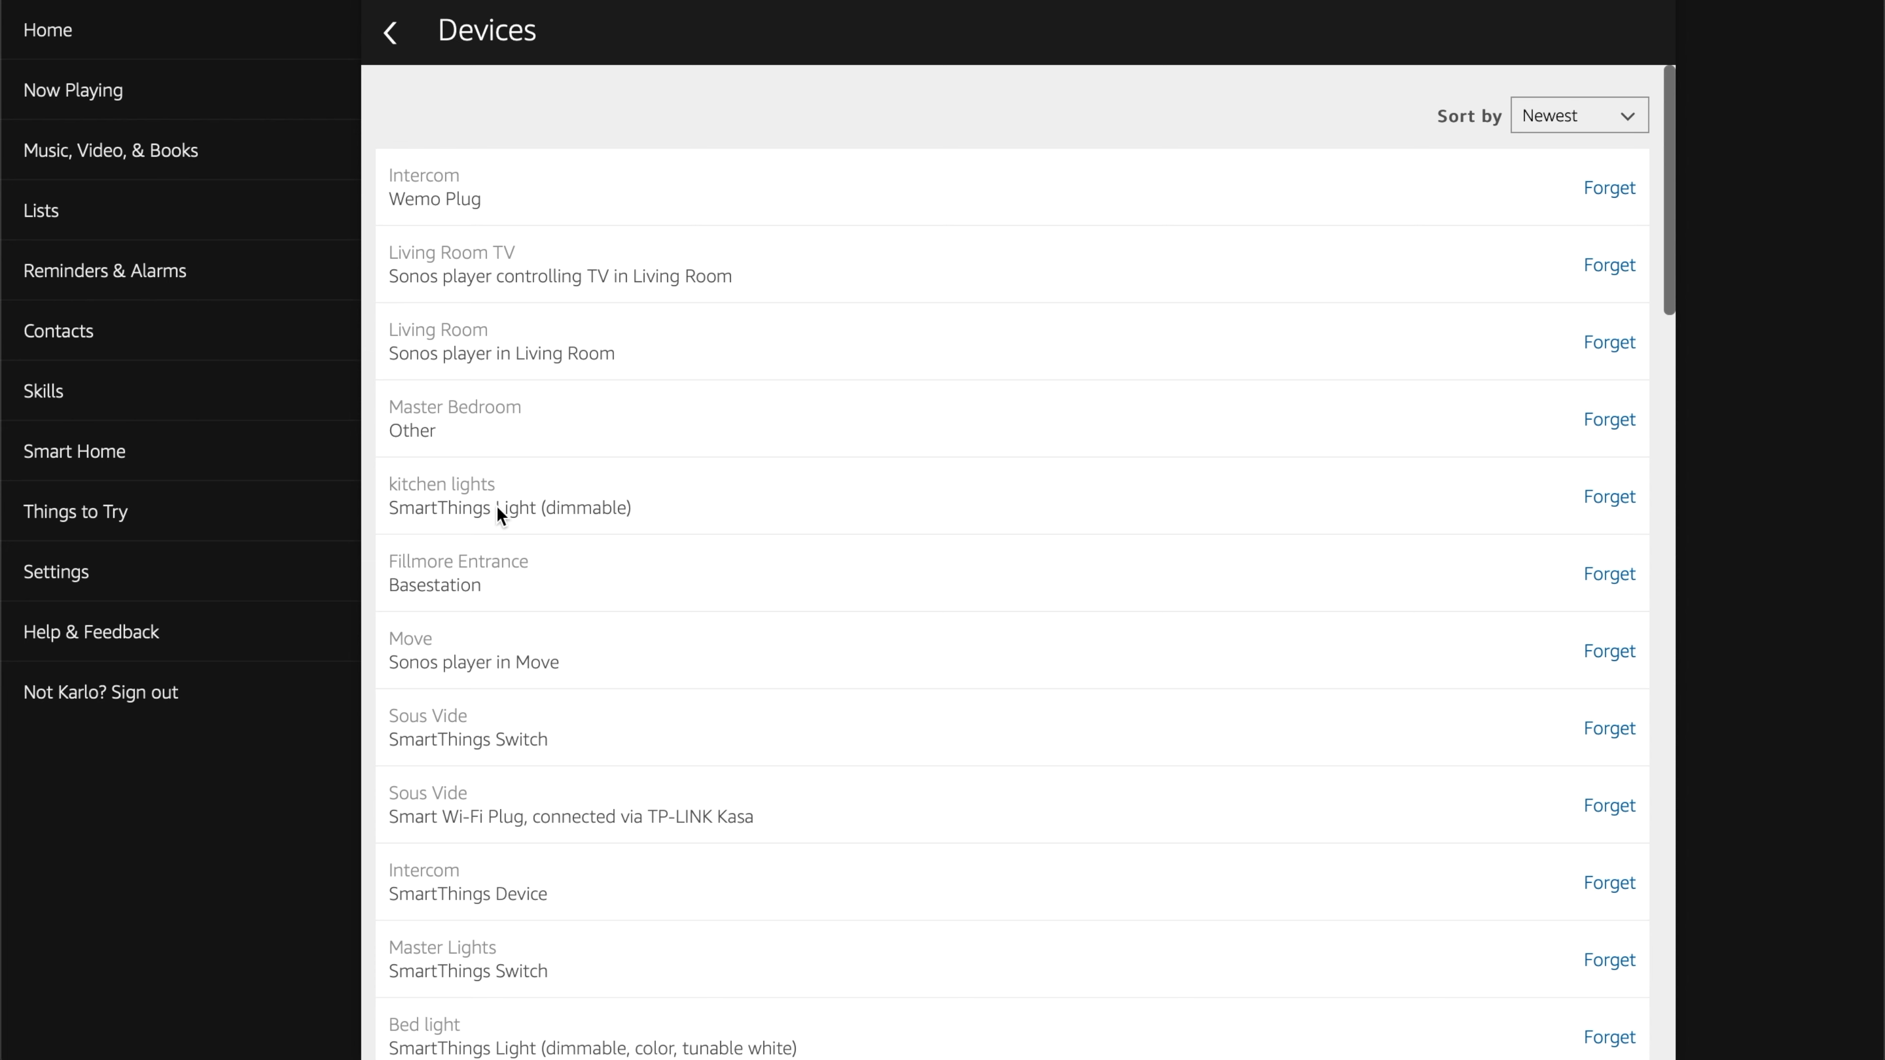
pyautogui.moveTo(1544, 506)
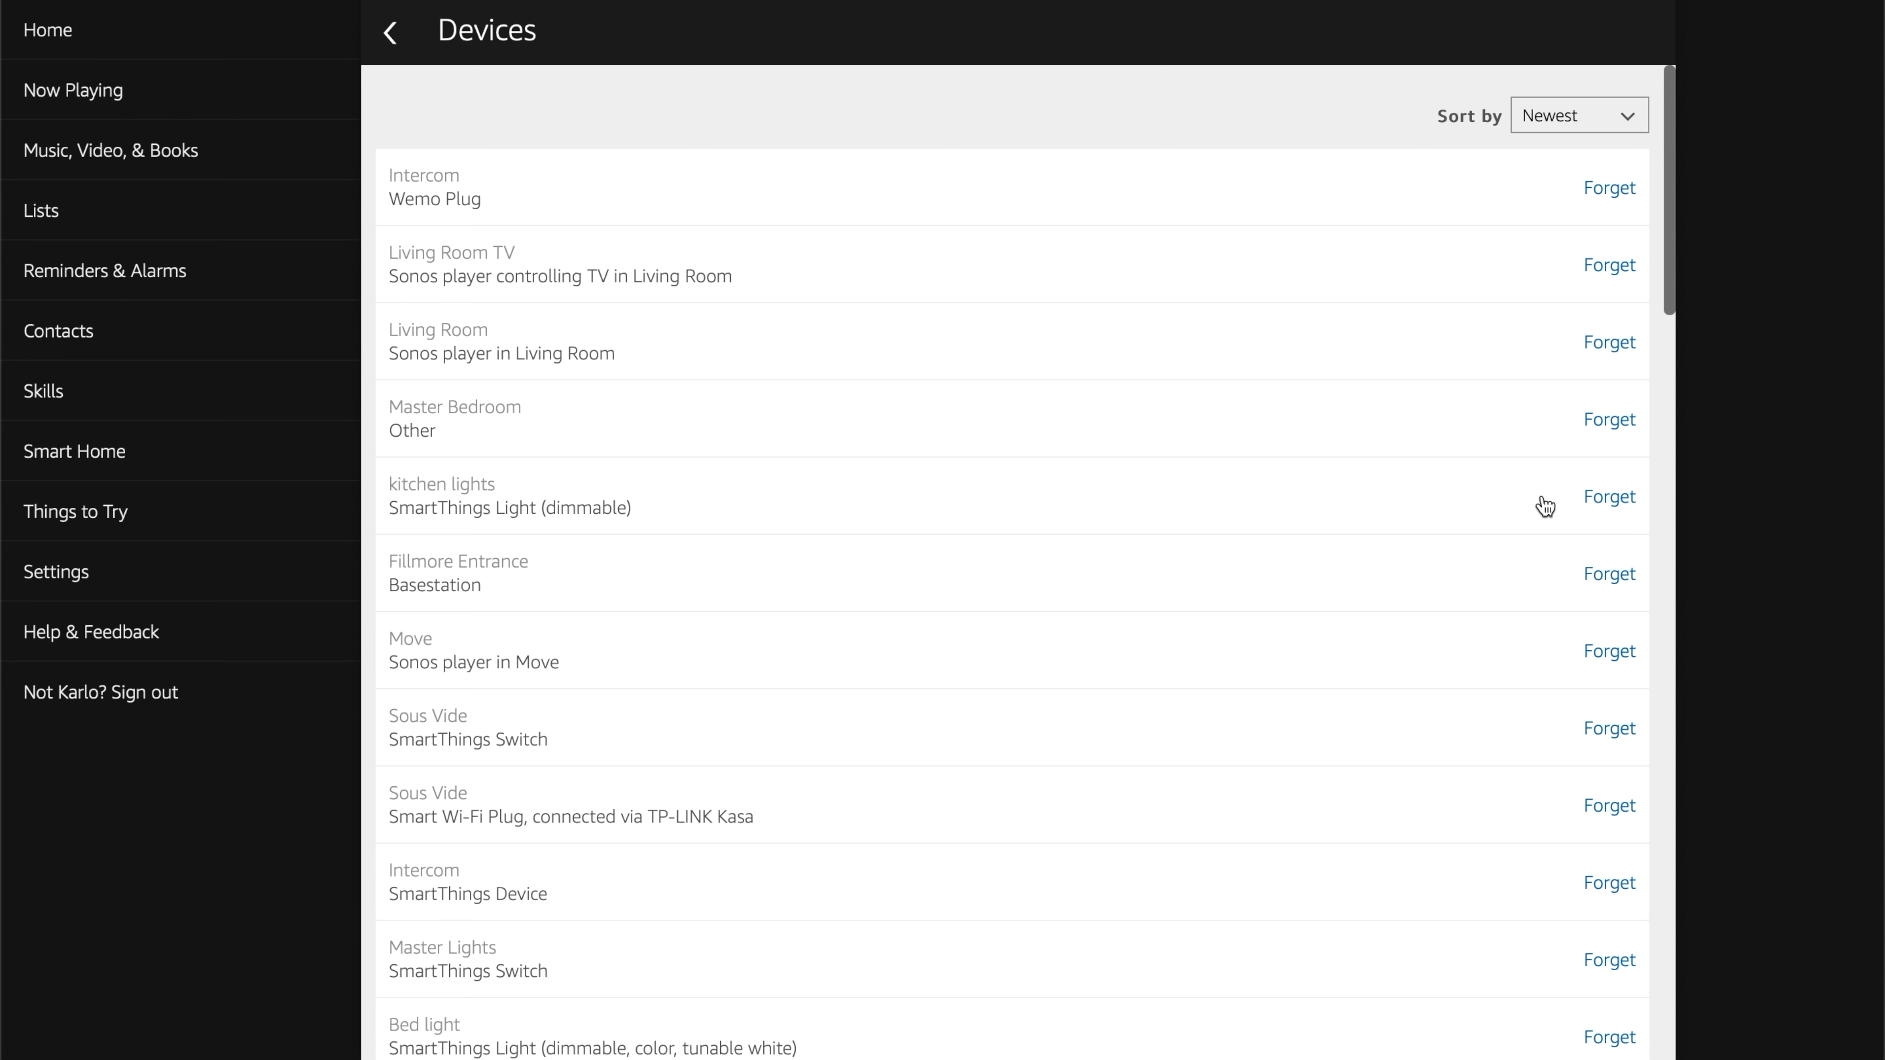
pyautogui.moveTo(1611, 497)
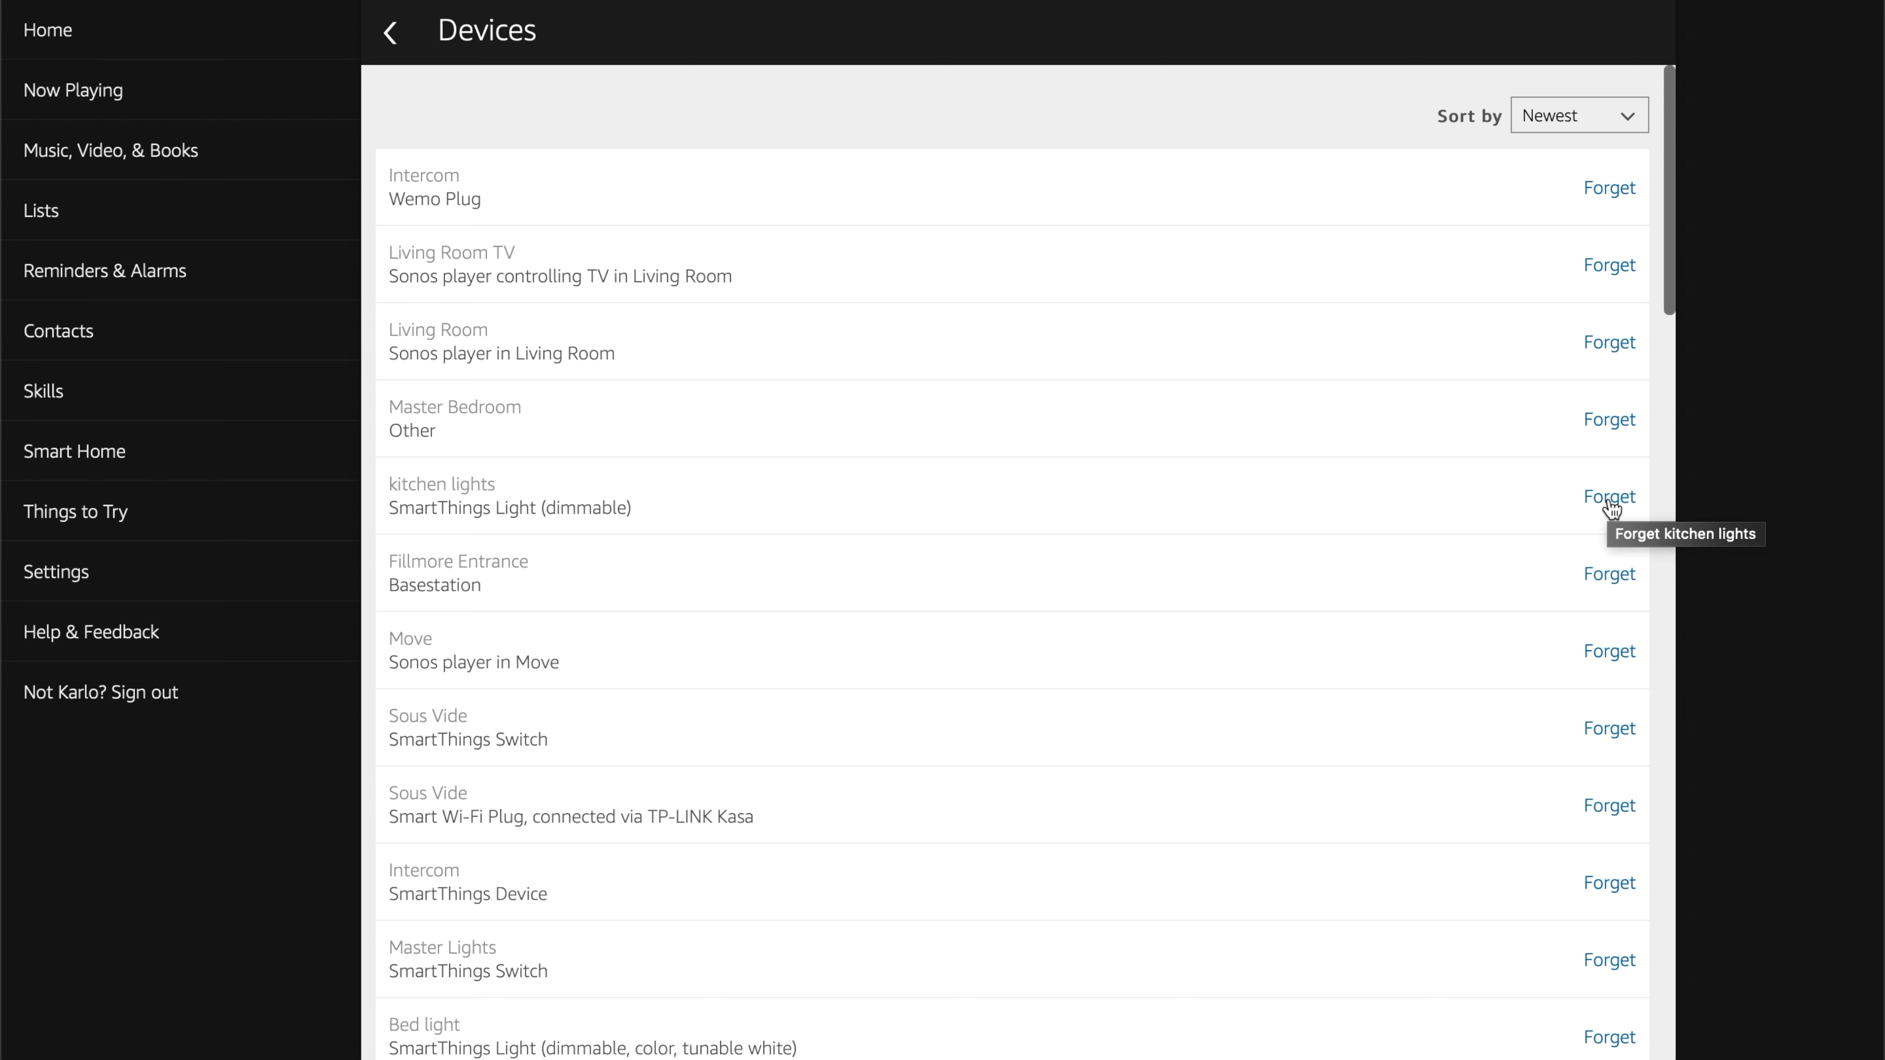
pyautogui.moveTo(1108, 413)
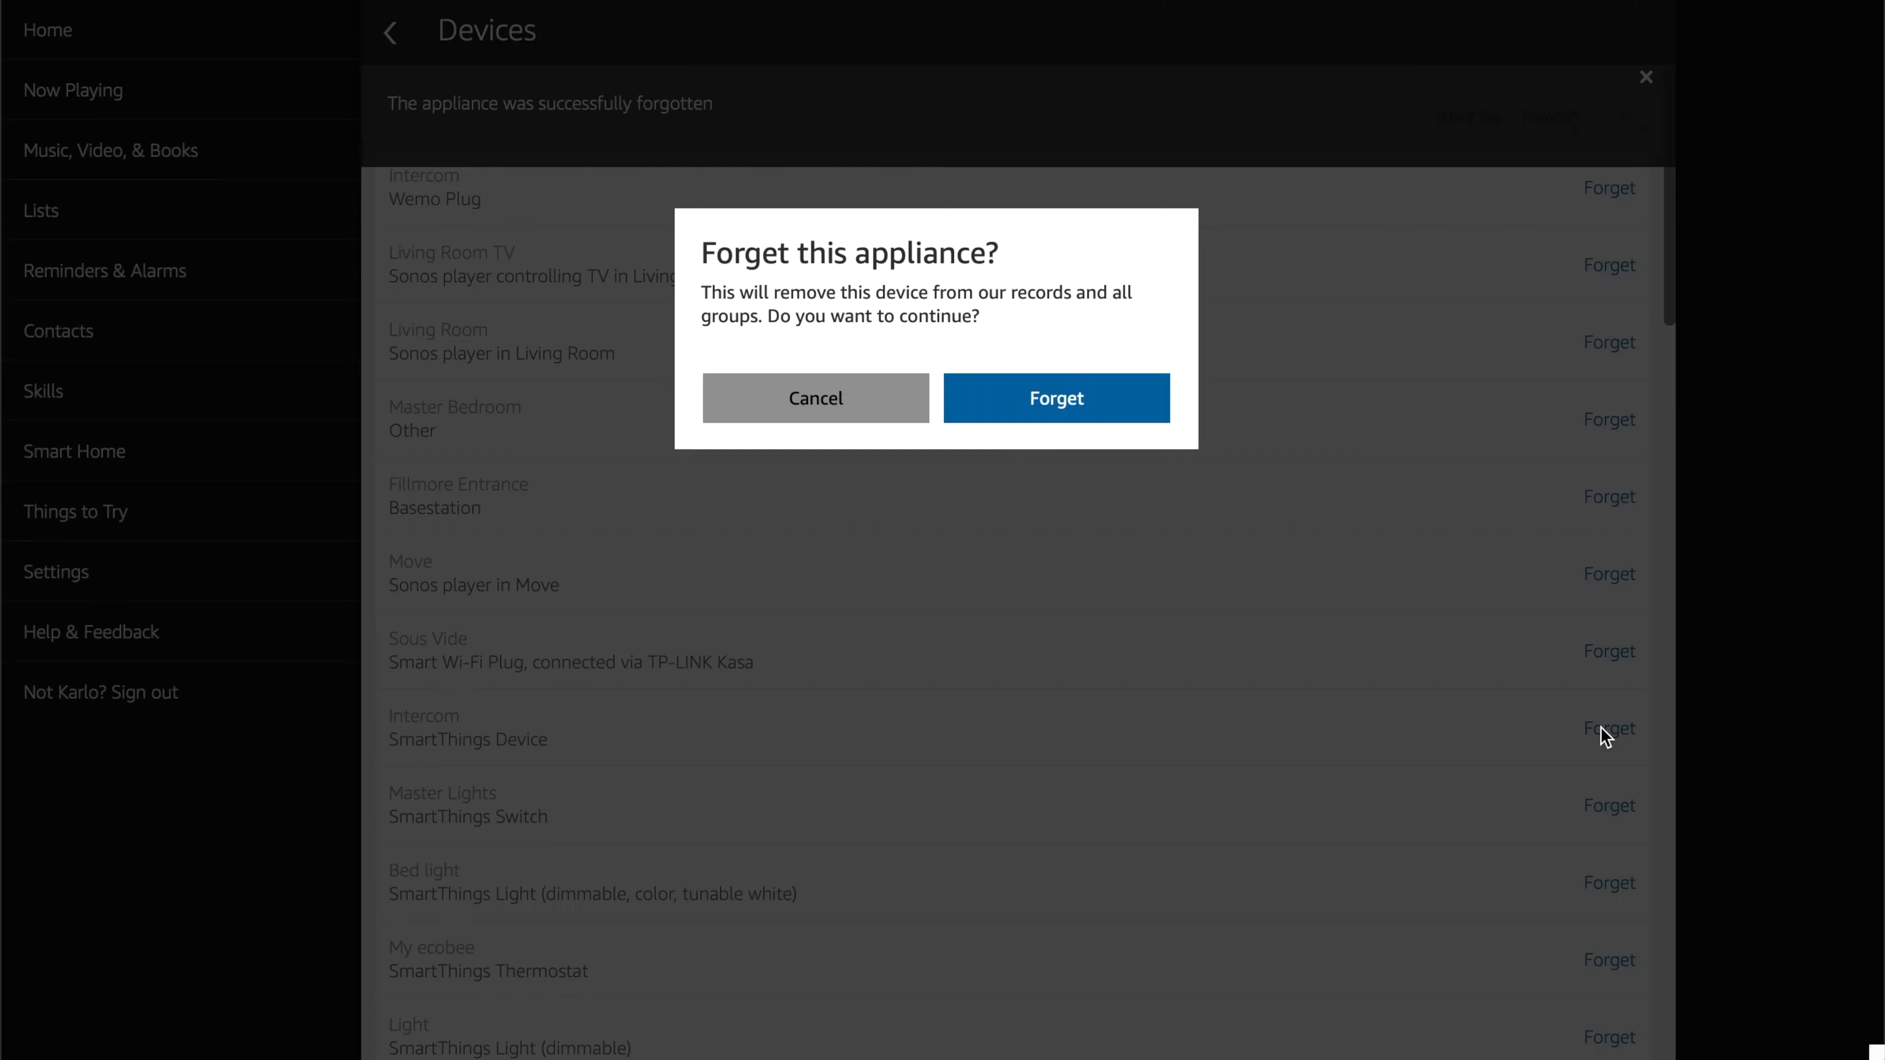
# Confirm forgetting the old SmartThings device and check the list now ends at 34 devices.
pyautogui.click(1056, 398)
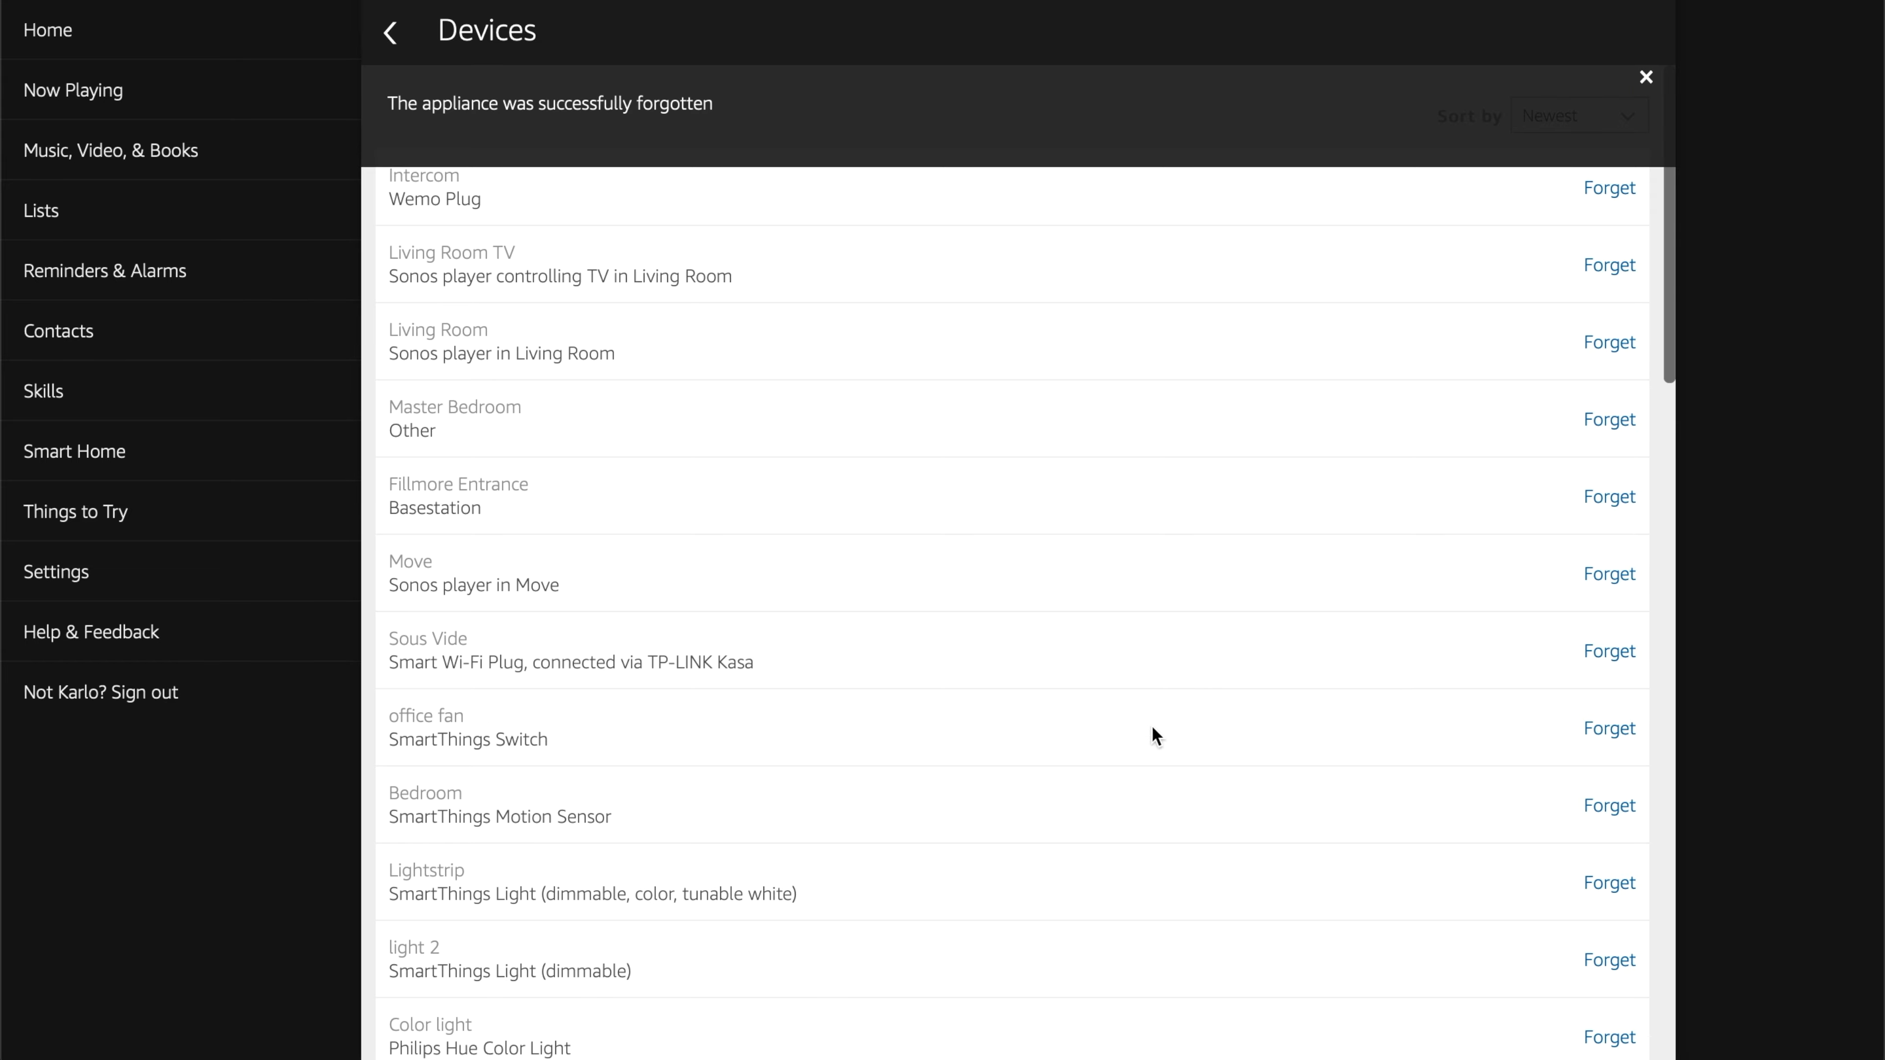
pyautogui.scroll(-3)
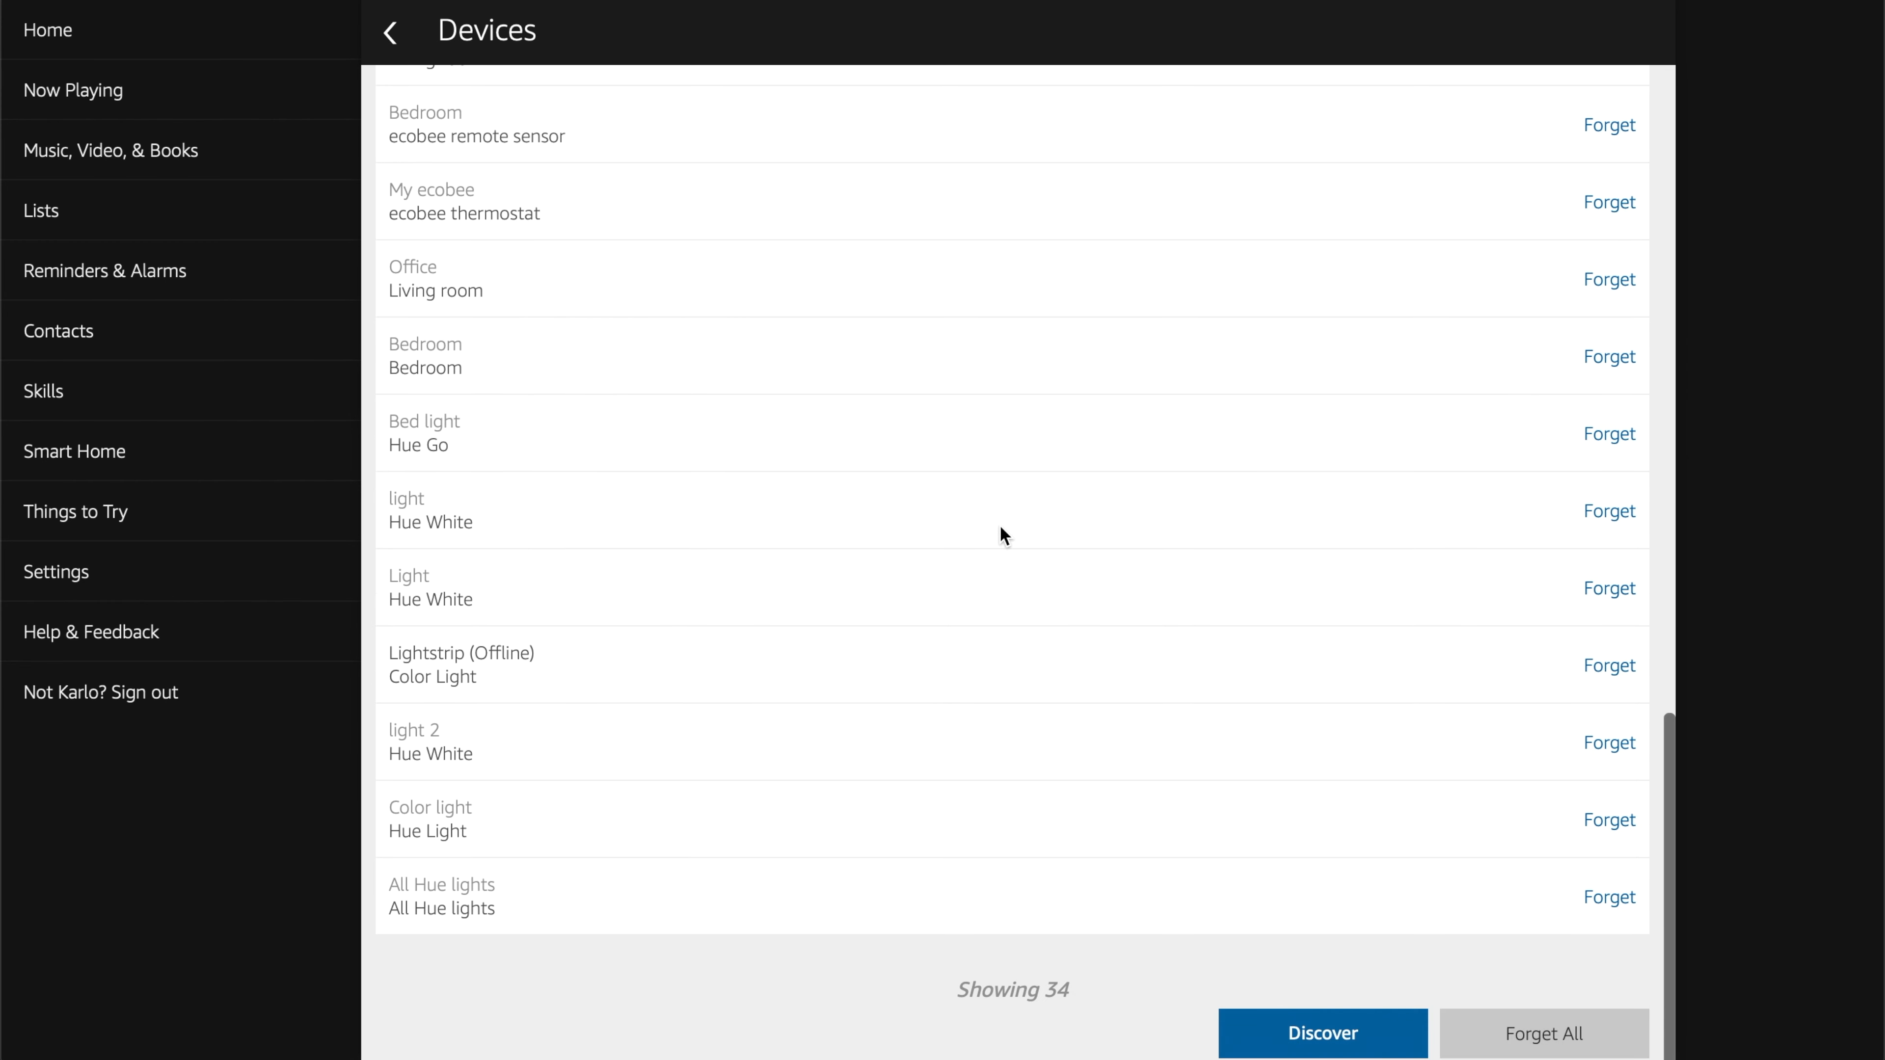
pyautogui.moveTo(1187, 947)
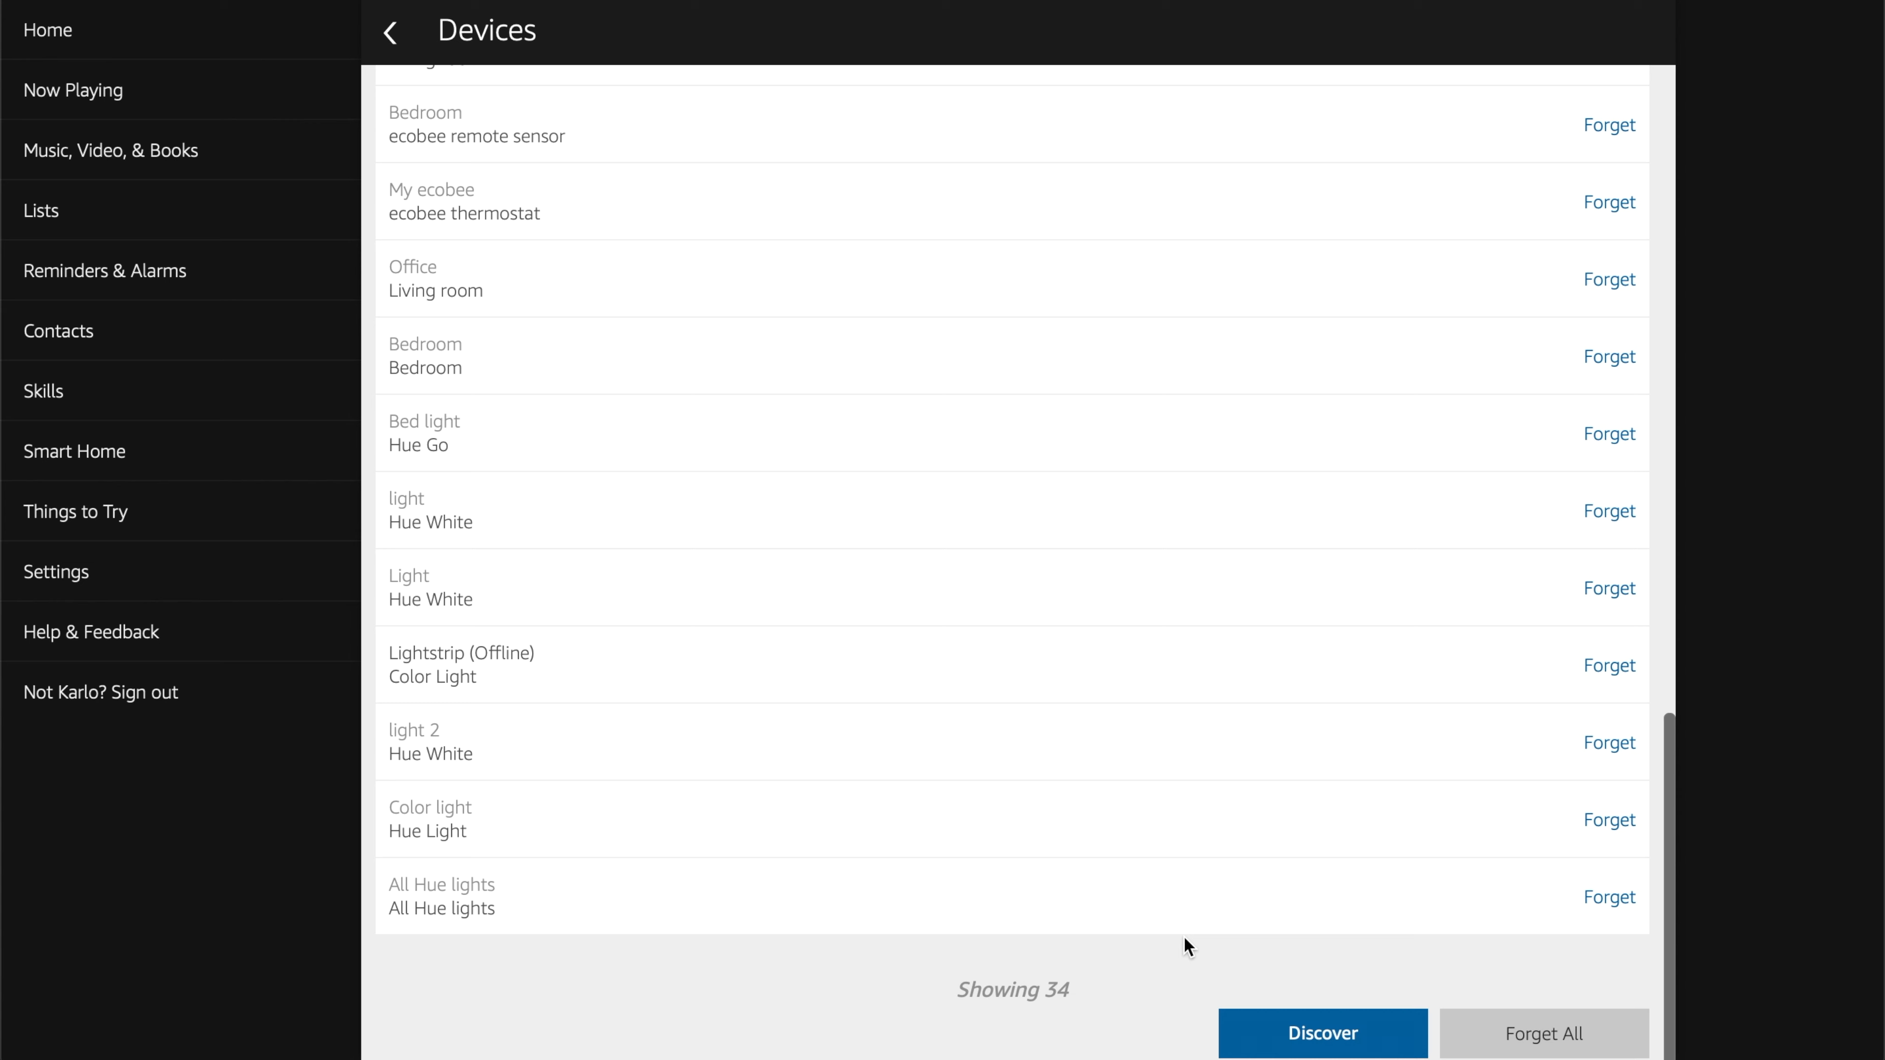
# Run Discover so the four SmartThings switches reappear at the top of the list.
pyautogui.click(1322, 1033)
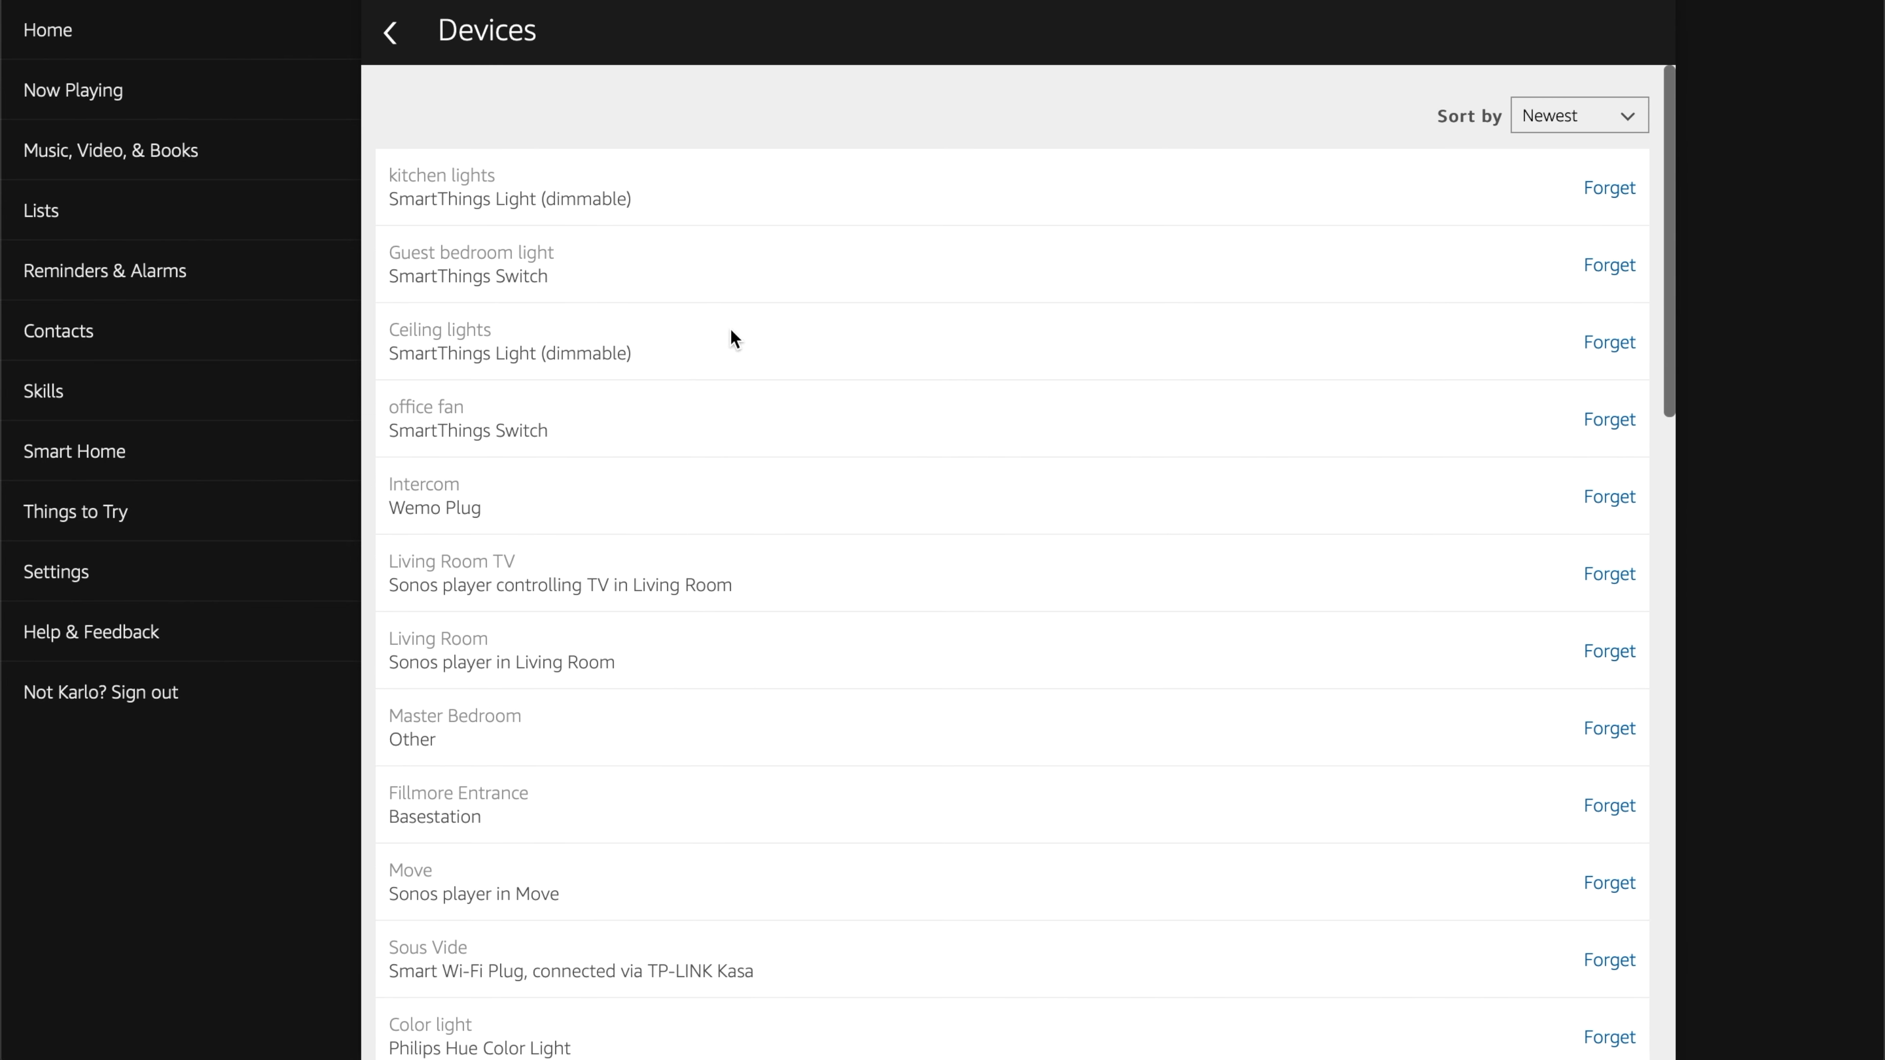
pyautogui.moveTo(572, 216)
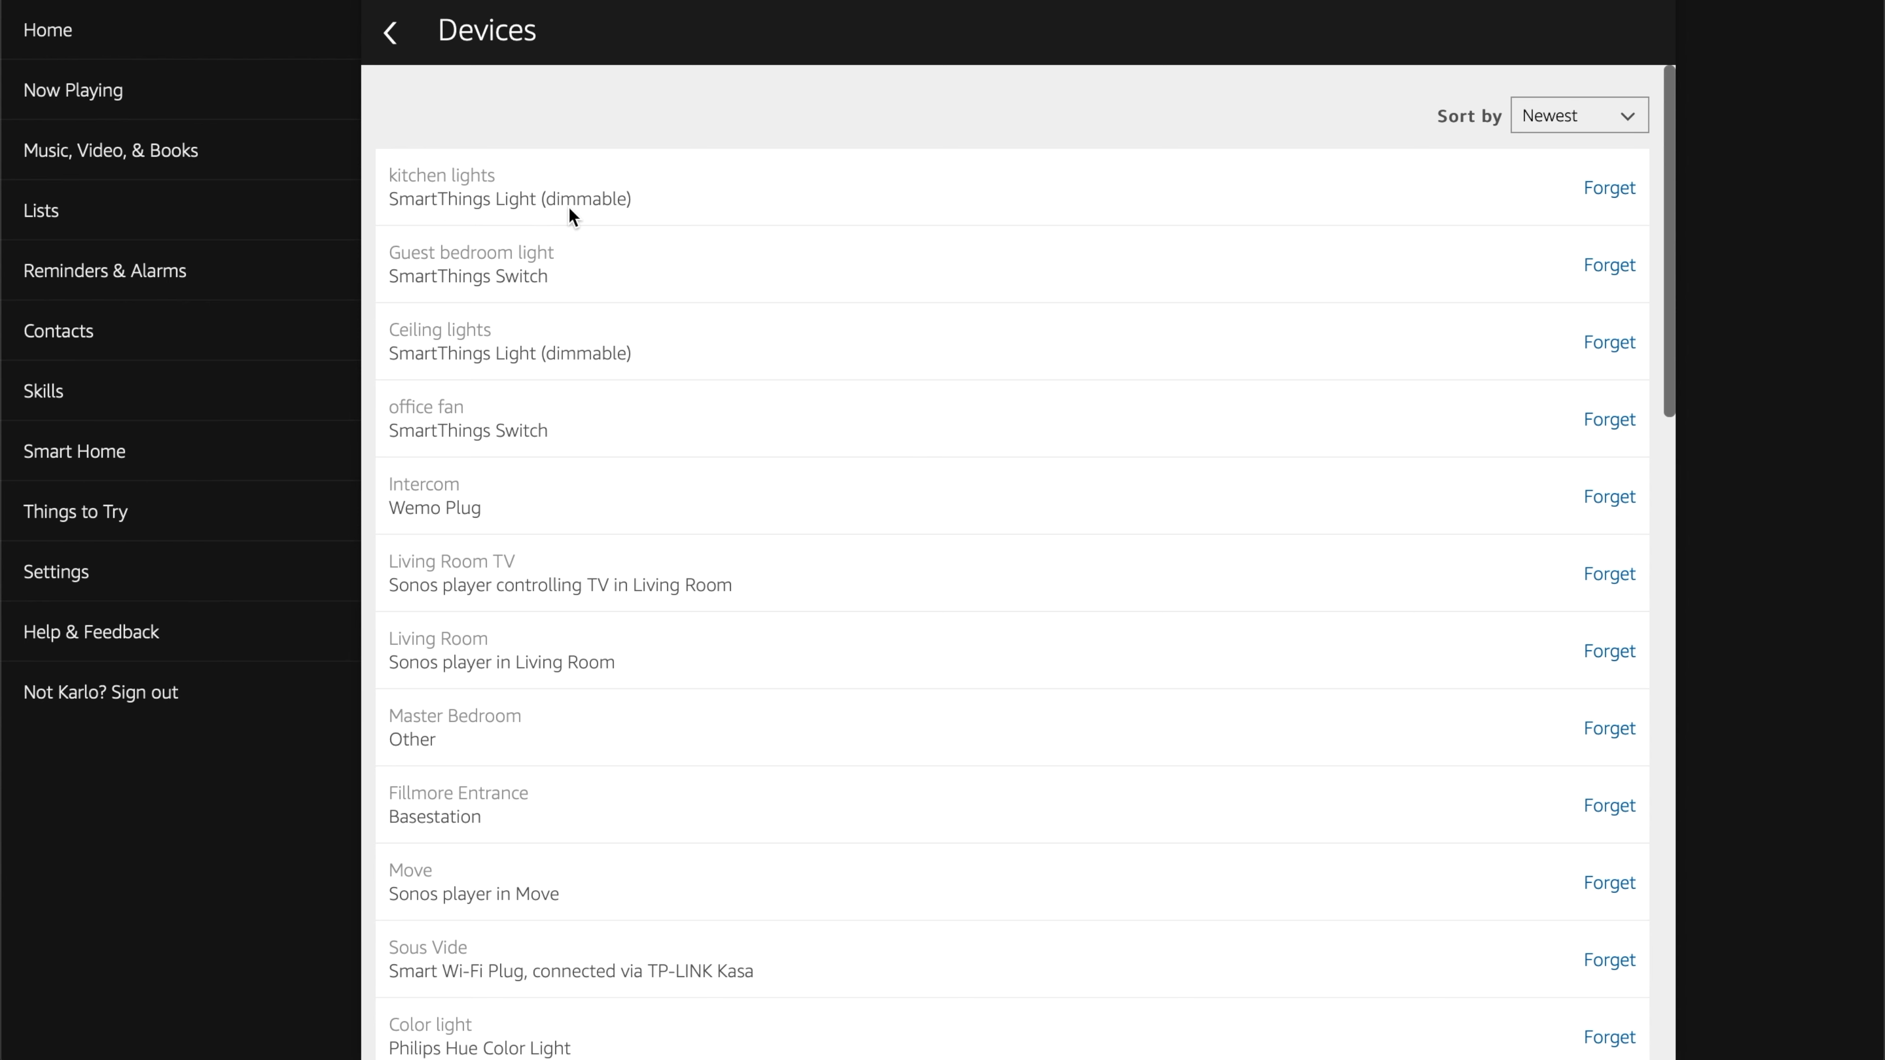
pyautogui.moveTo(488, 317)
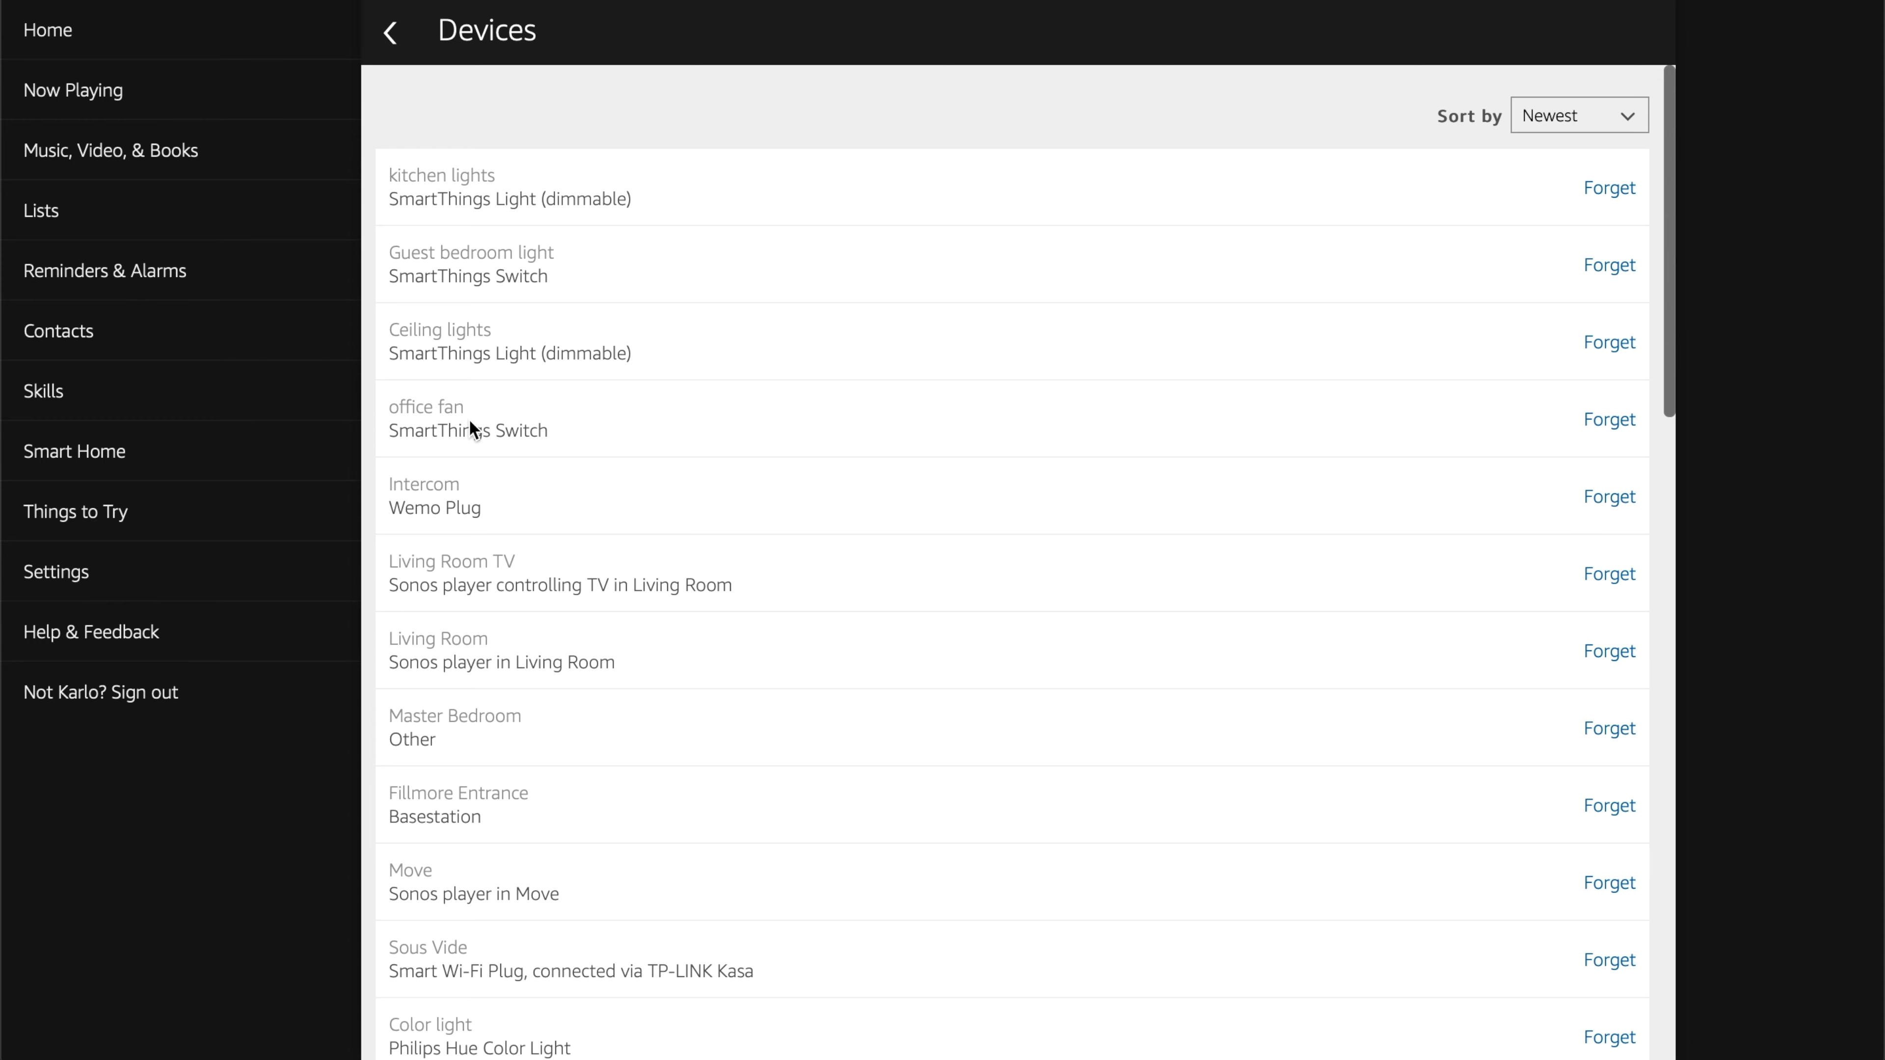
pyautogui.scroll(-3)
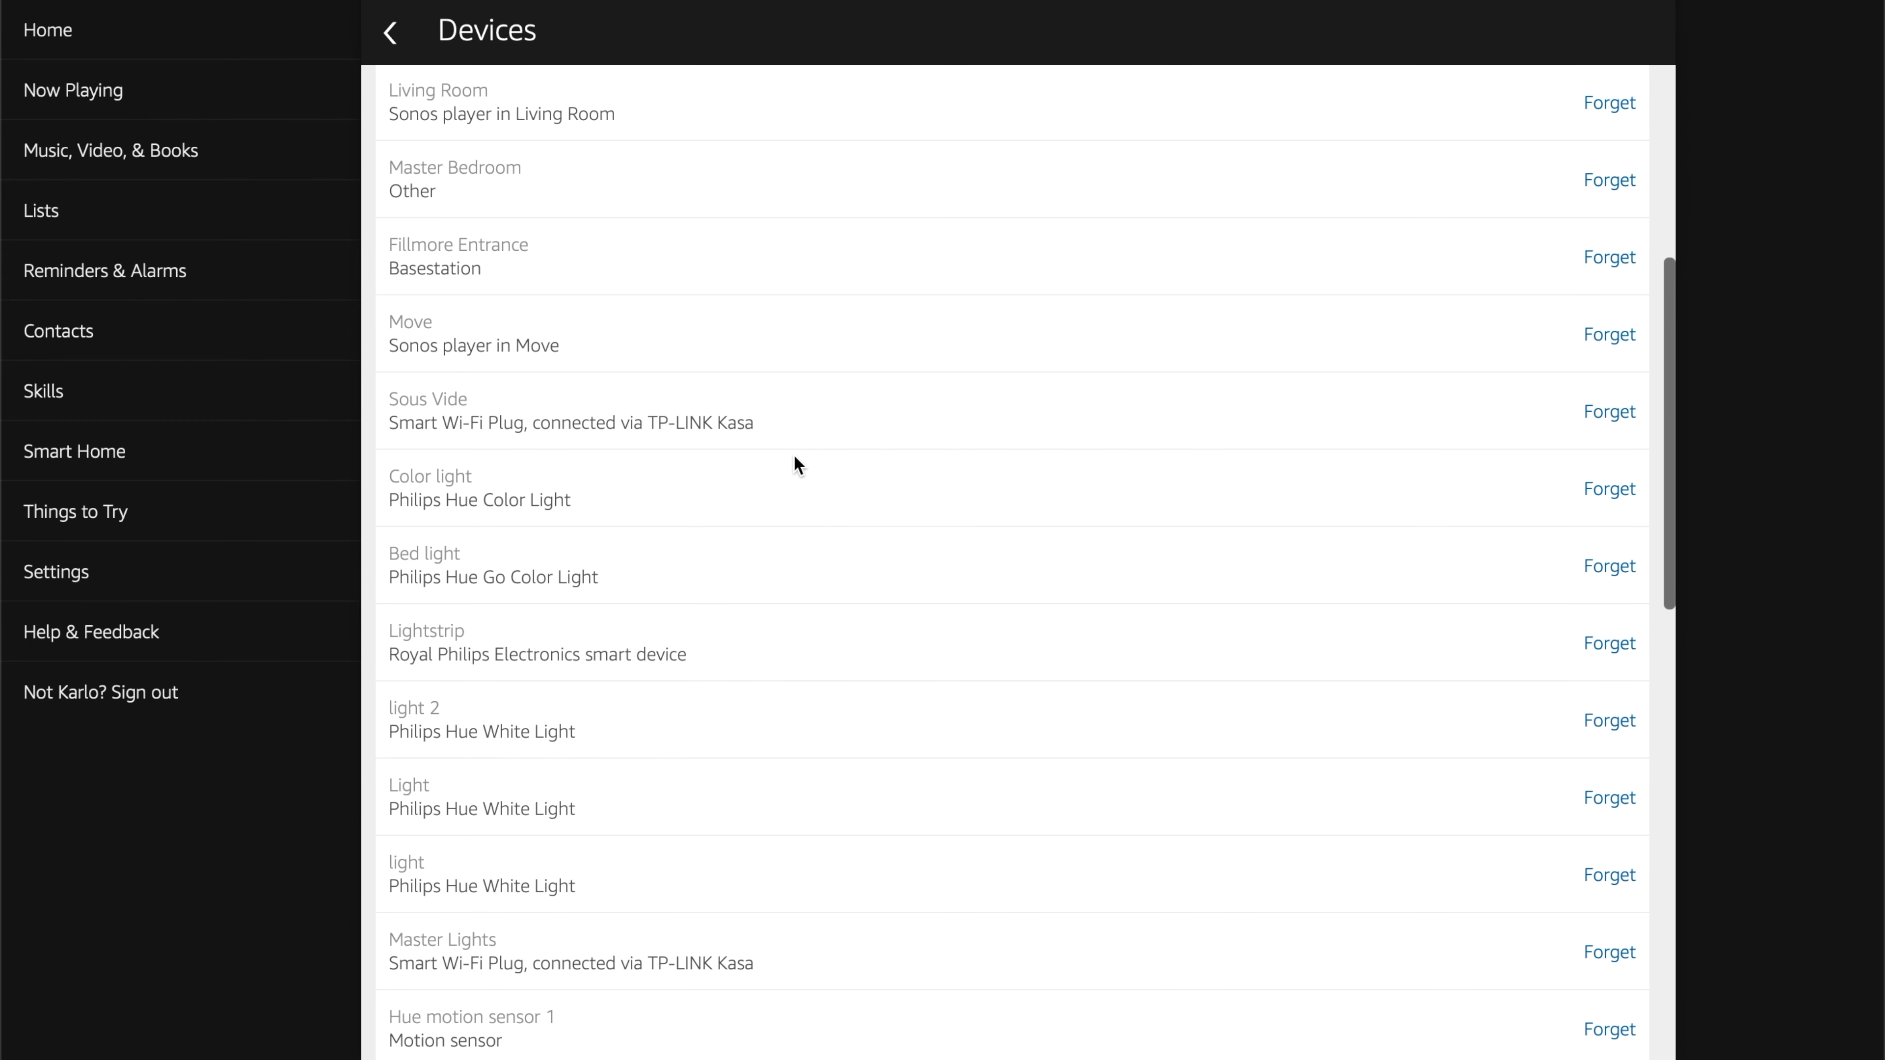
pyautogui.scroll(-3)
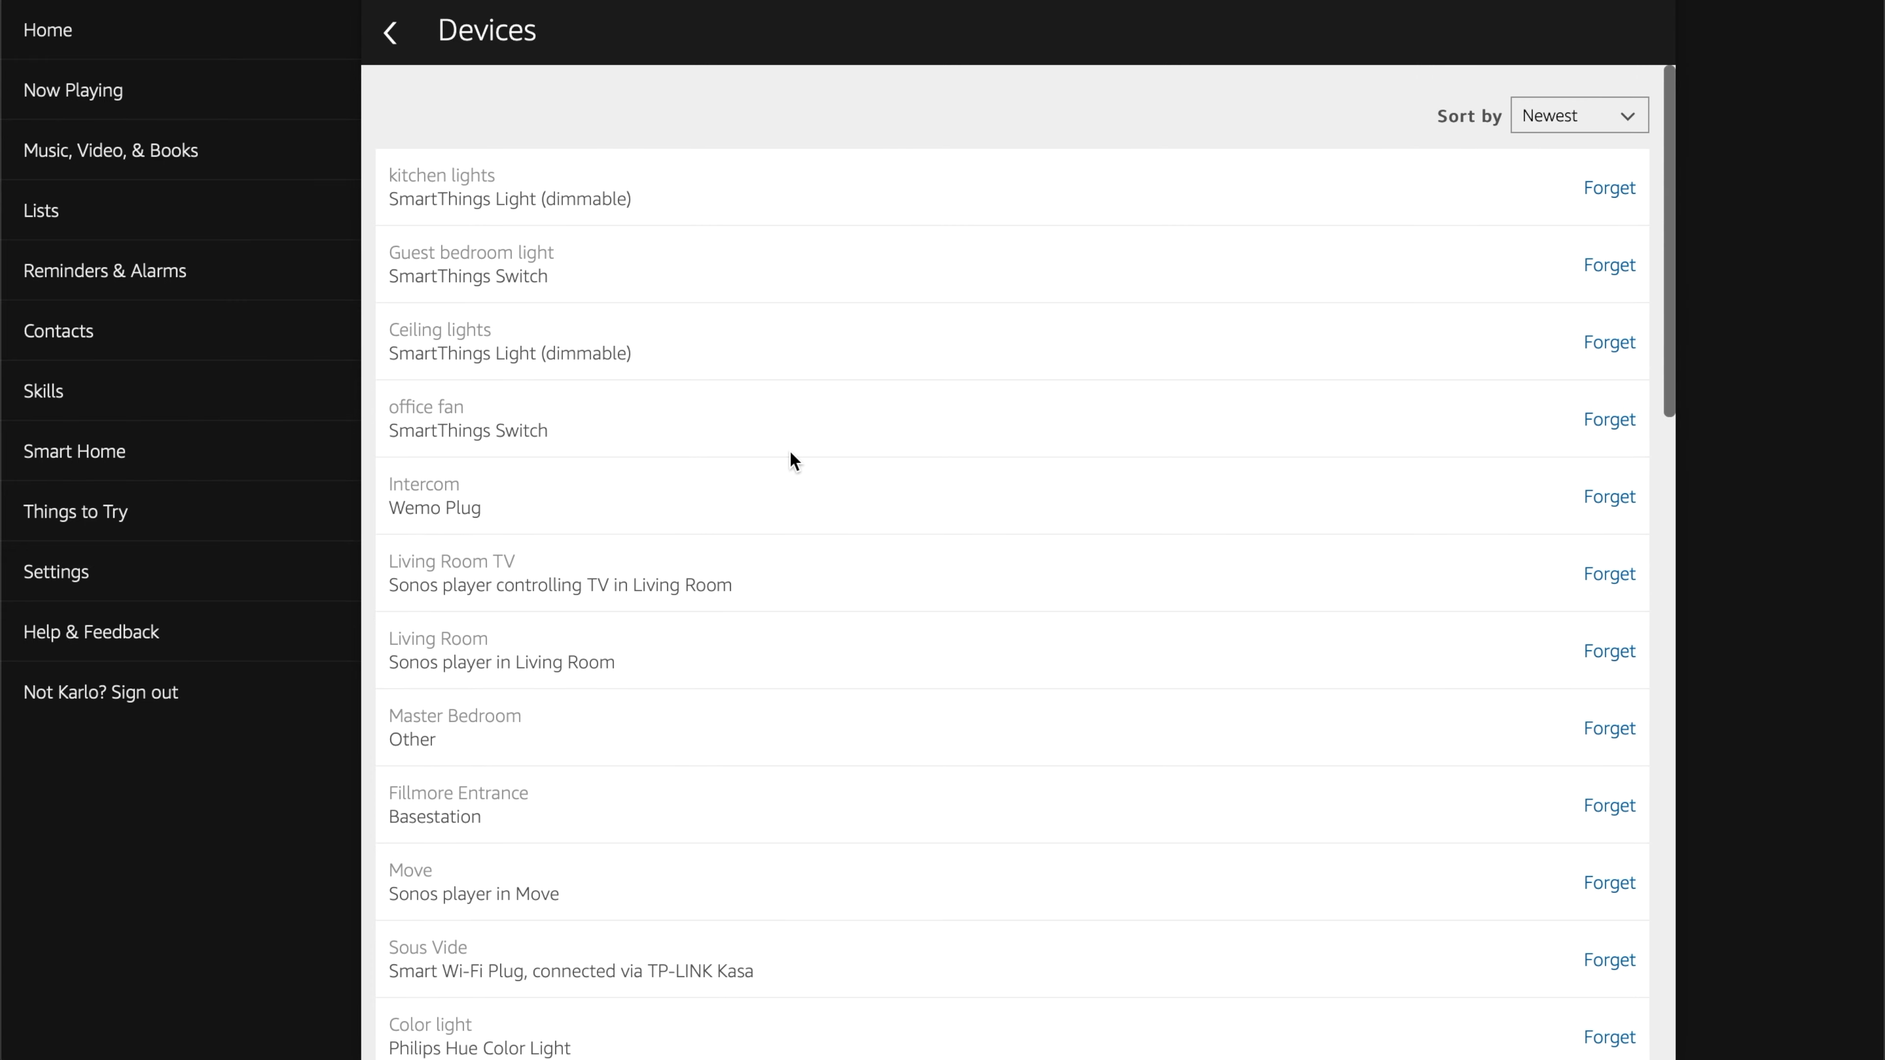
pyautogui.moveTo(760, 462)
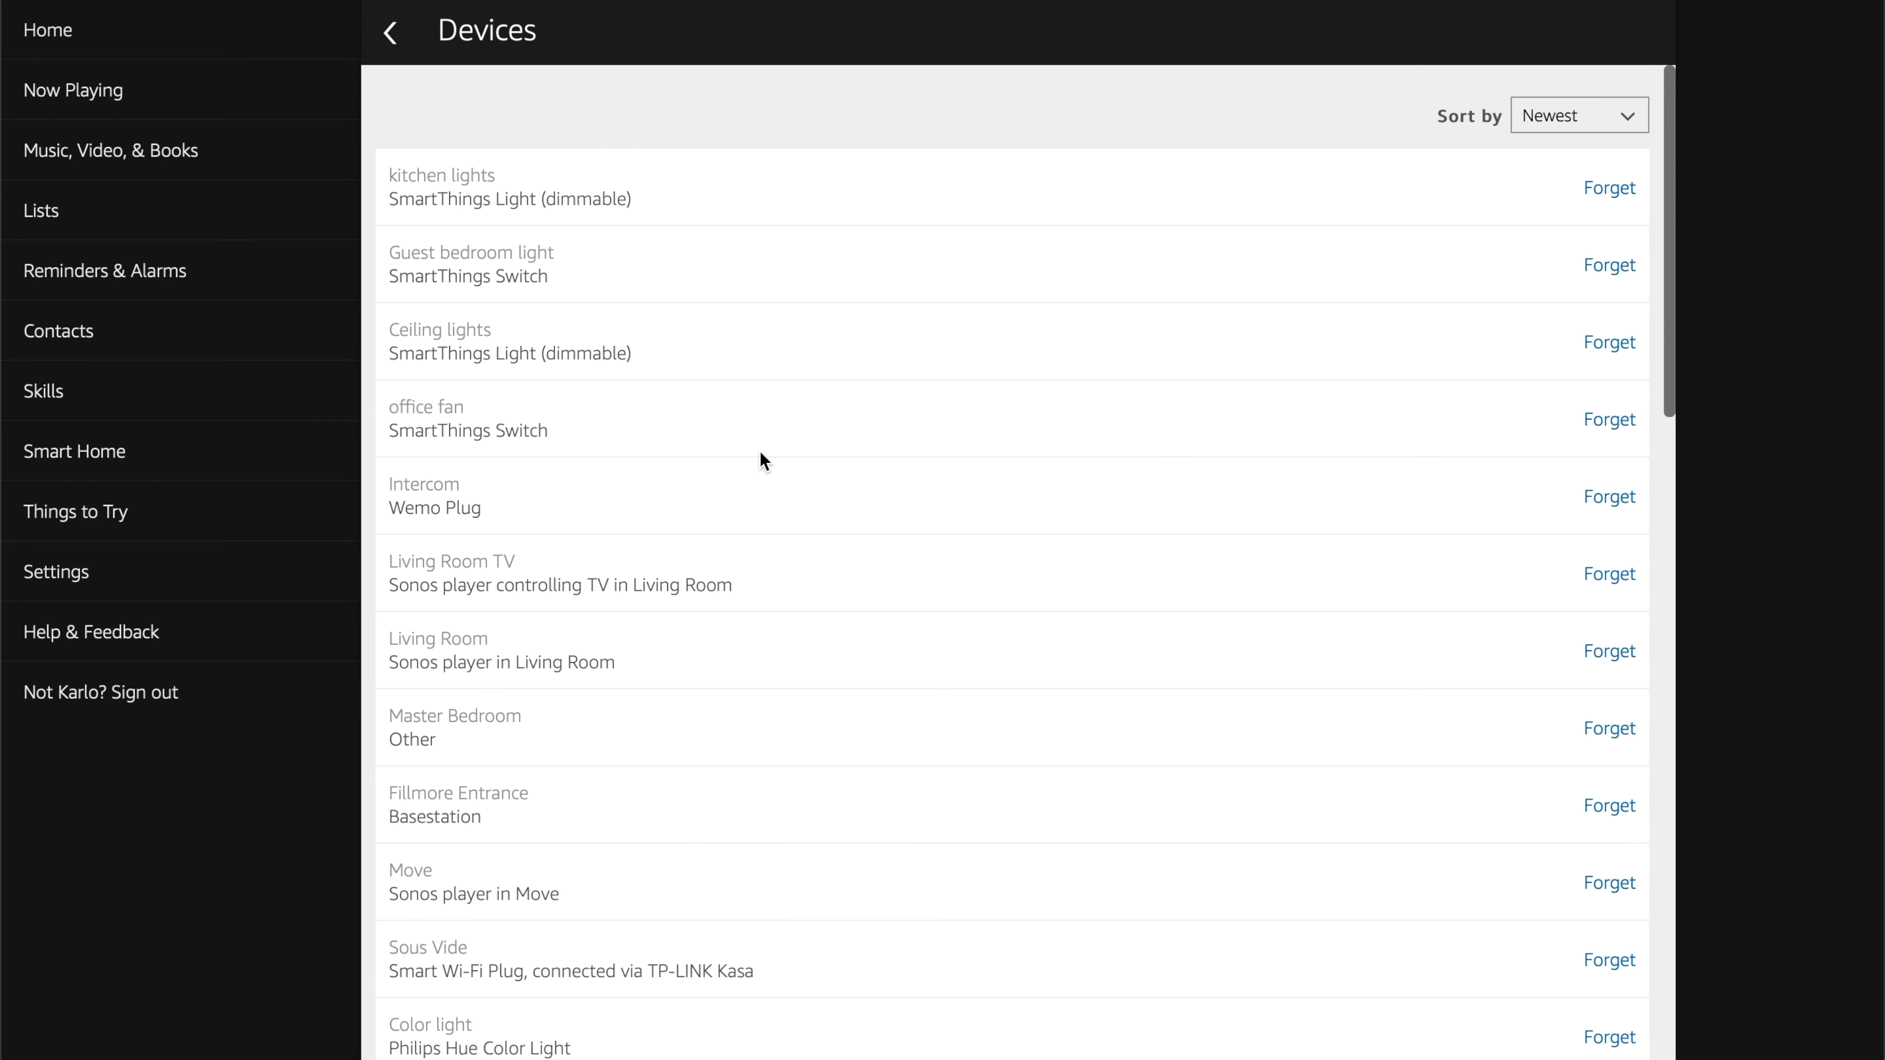